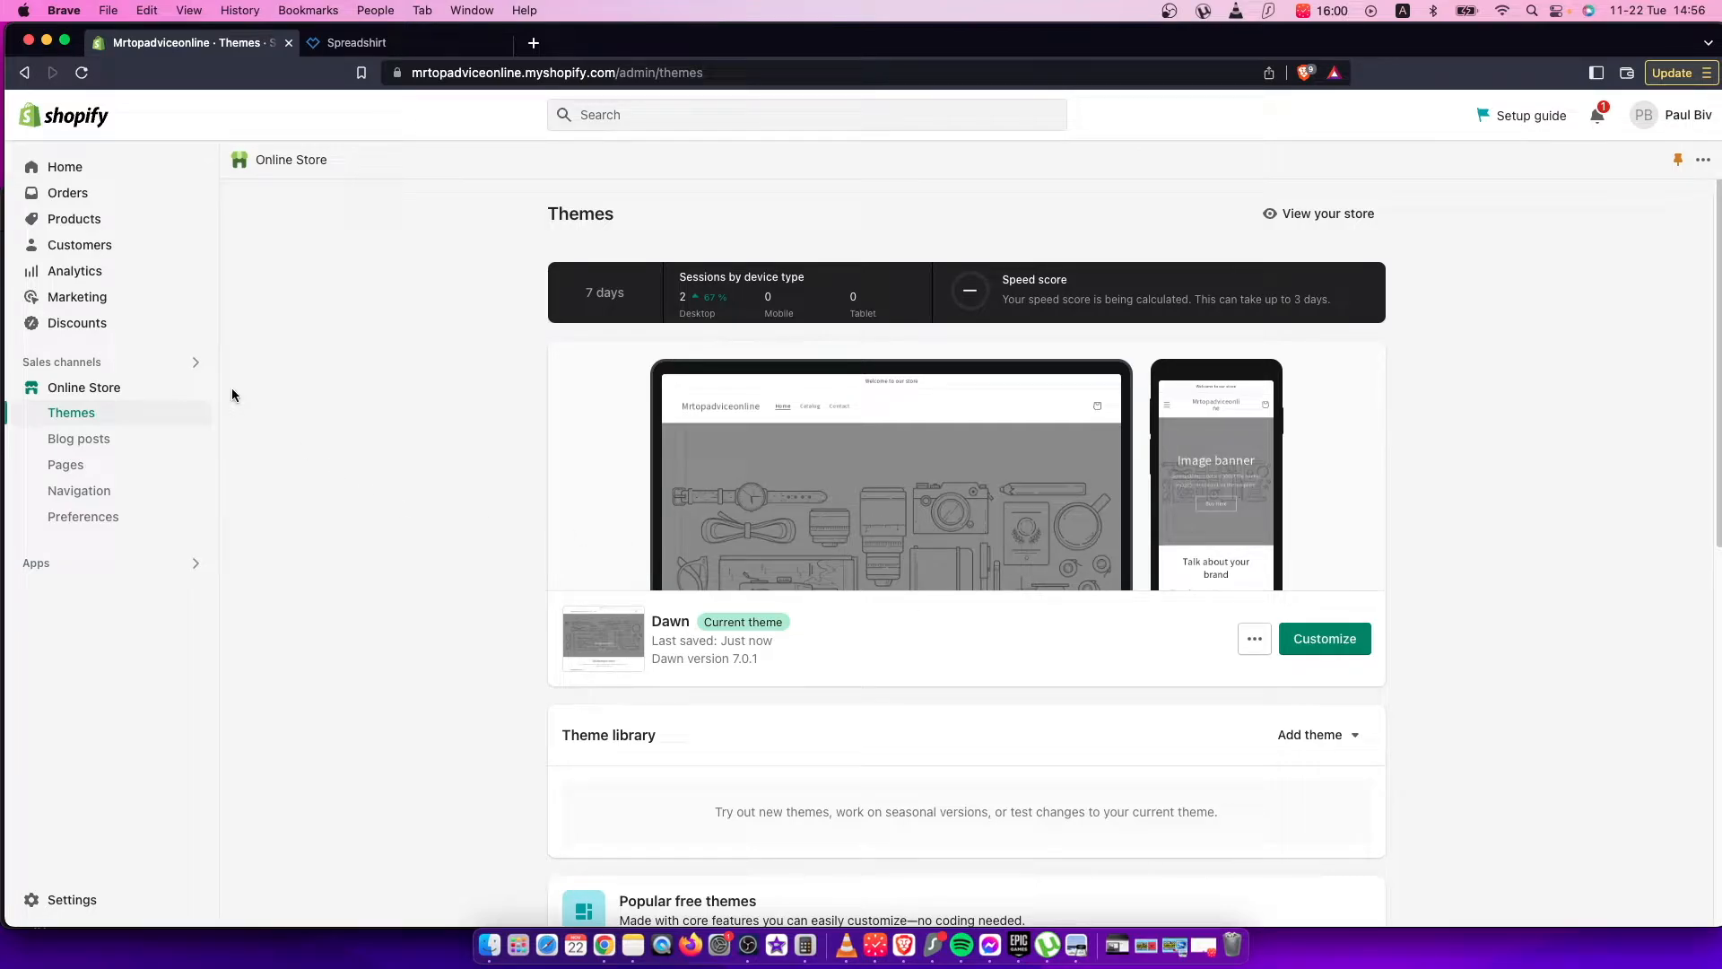
{"action": "mouse_move", "coordinate": [320, 393]}
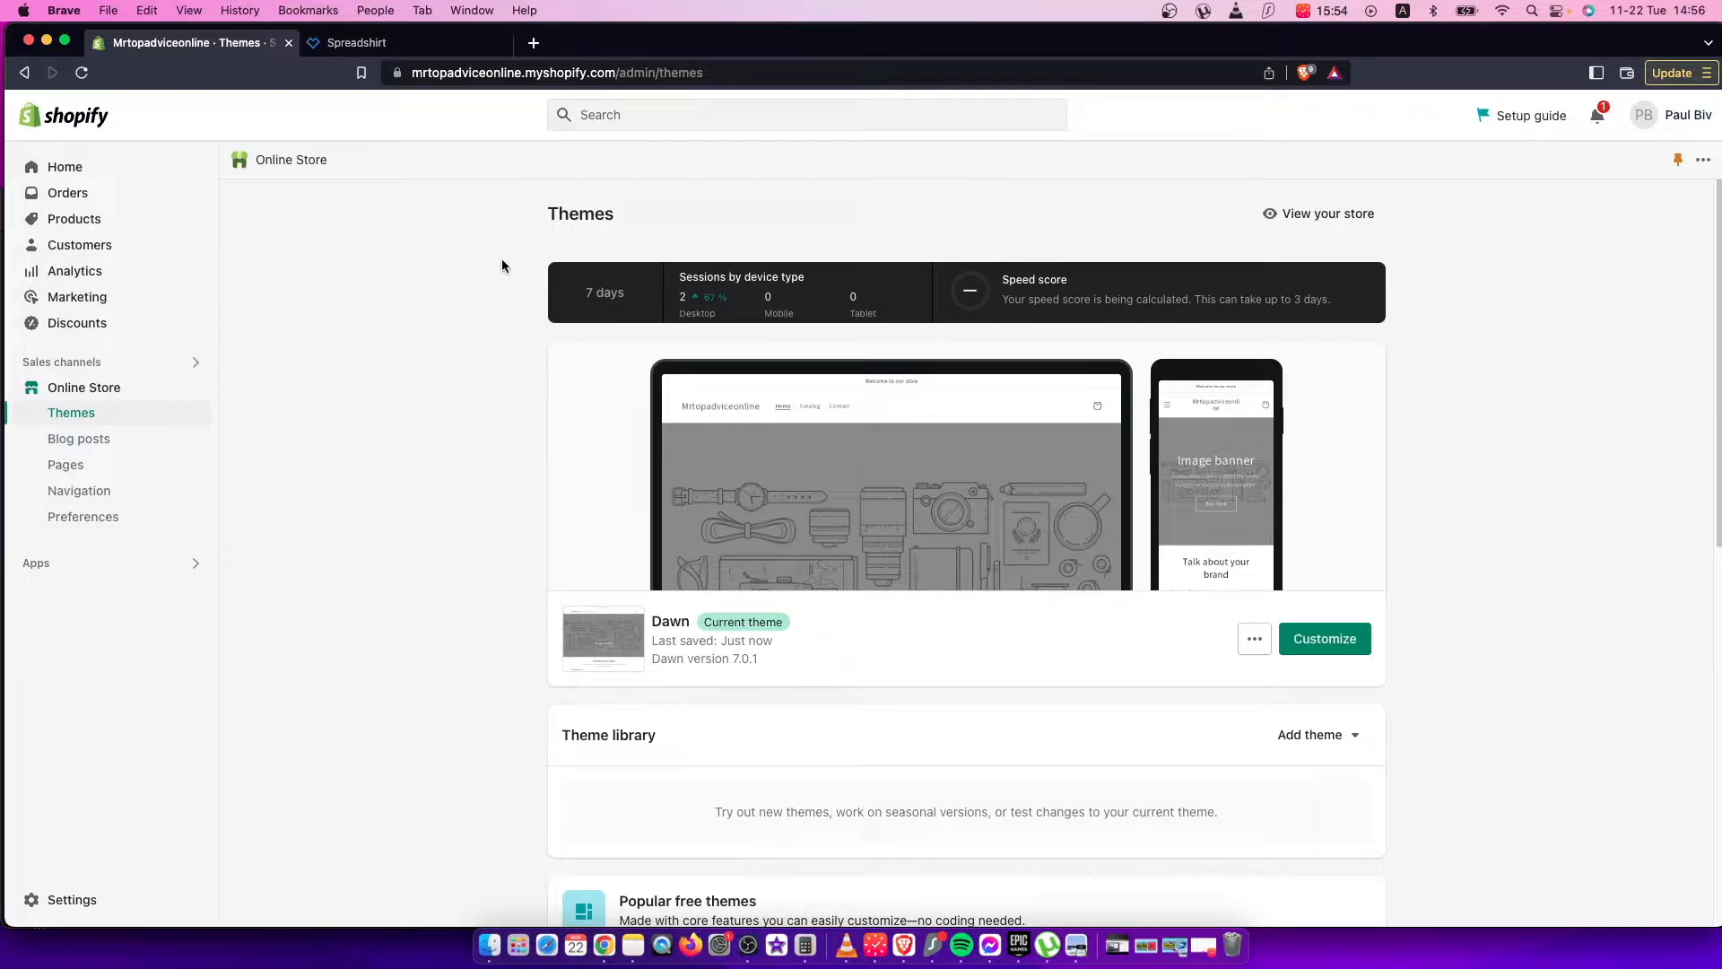
{"action": "mouse_move", "coordinate": [418, 312]}
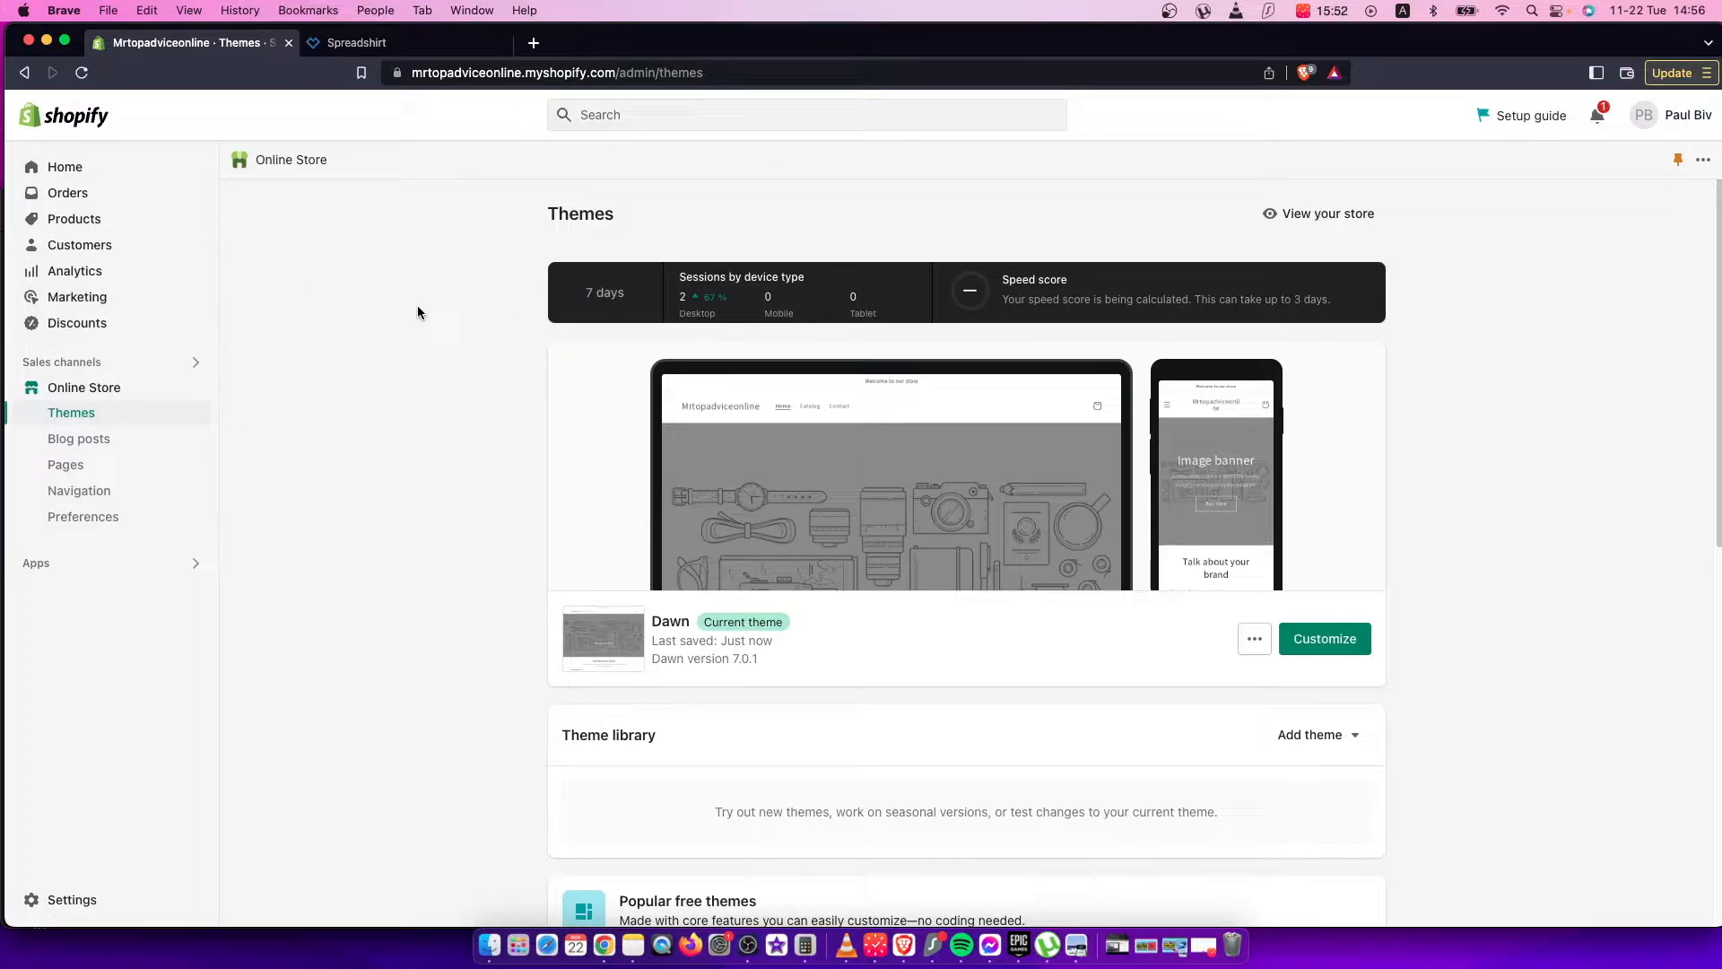
{"action": "mouse_move", "coordinate": [70, 412]}
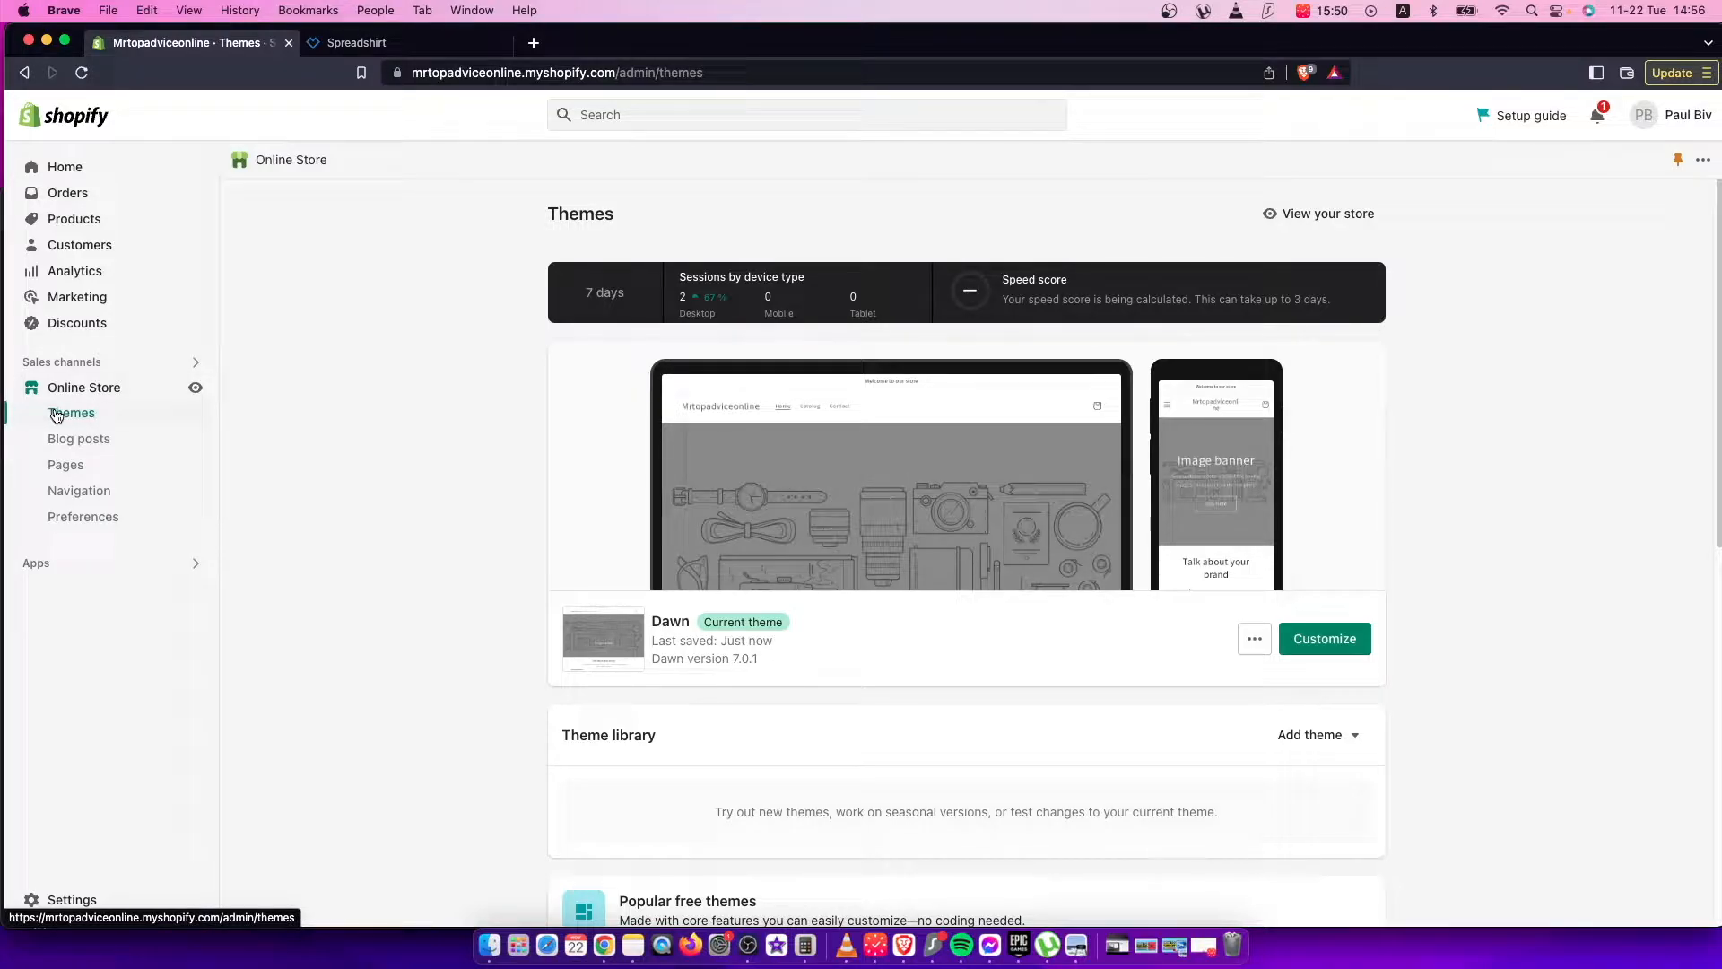
- Start customizing the Dawn theme and reveal the lower Home page sections and Footer
{"action": "left_click", "coordinate": [1324, 639]}
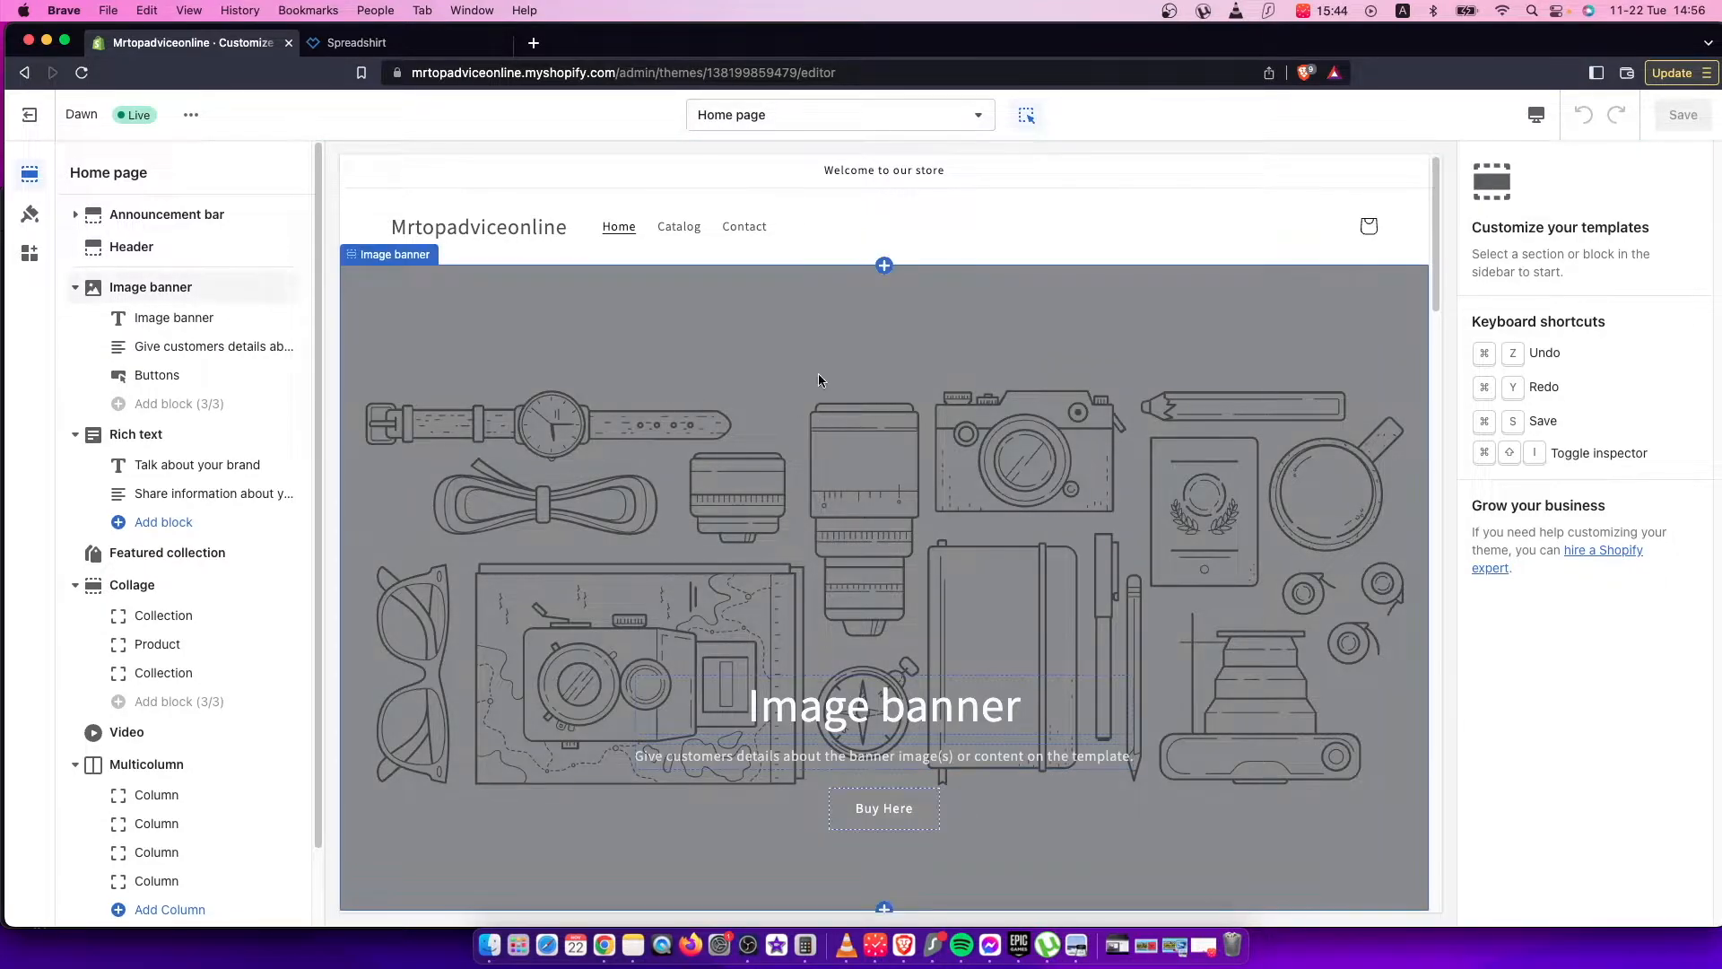
{"action": "mouse_move", "coordinate": [840, 426]}
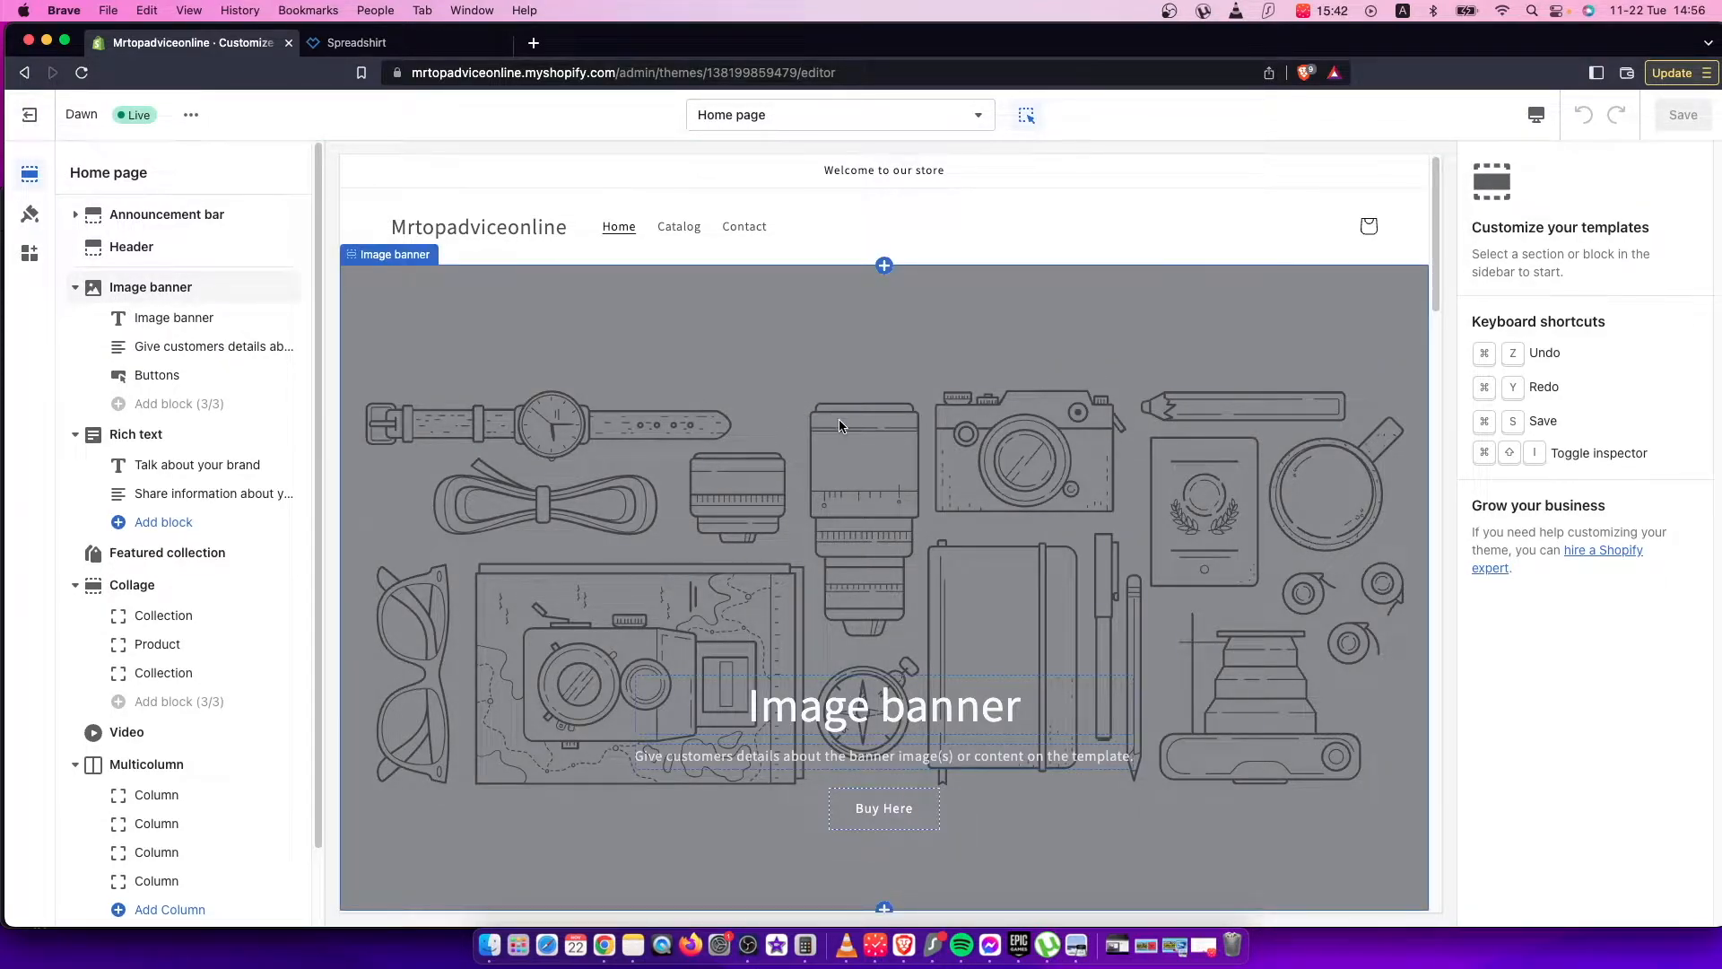
{"action": "scroll", "scroll_direction": "down", "scroll_amount": 3}
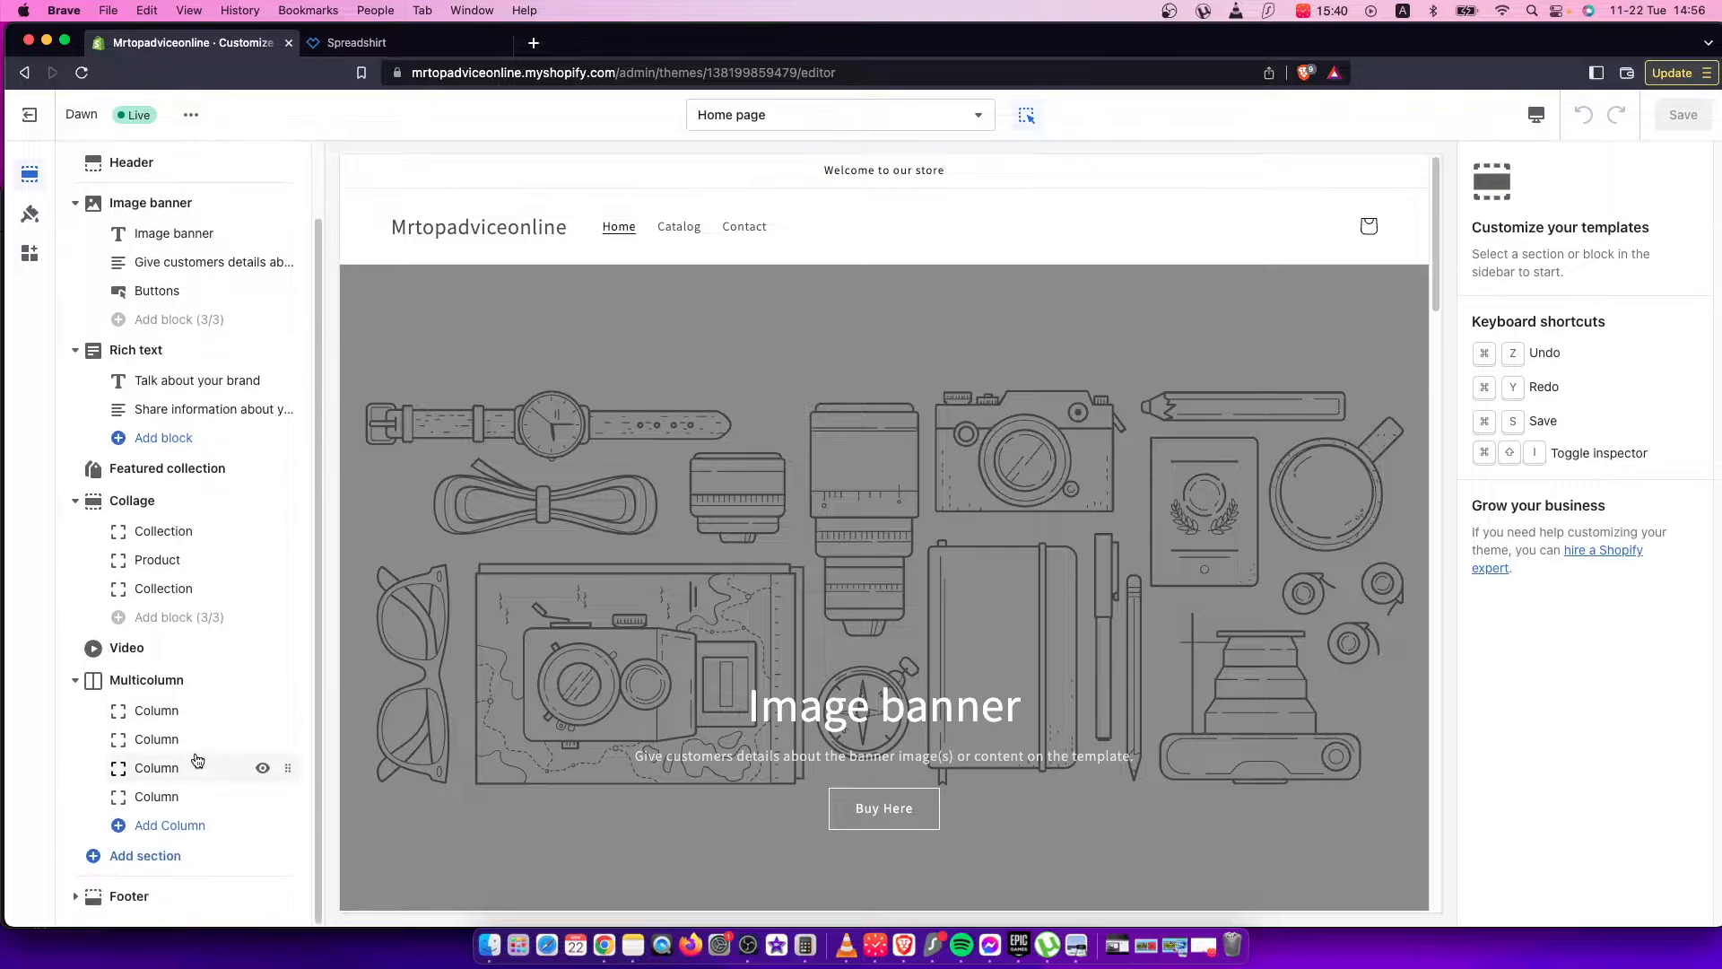
- Add a Custom Liquid section below Multicolumn, then go to the Spreadshirt shop settings
{"action": "left_click", "coordinate": [145, 855]}
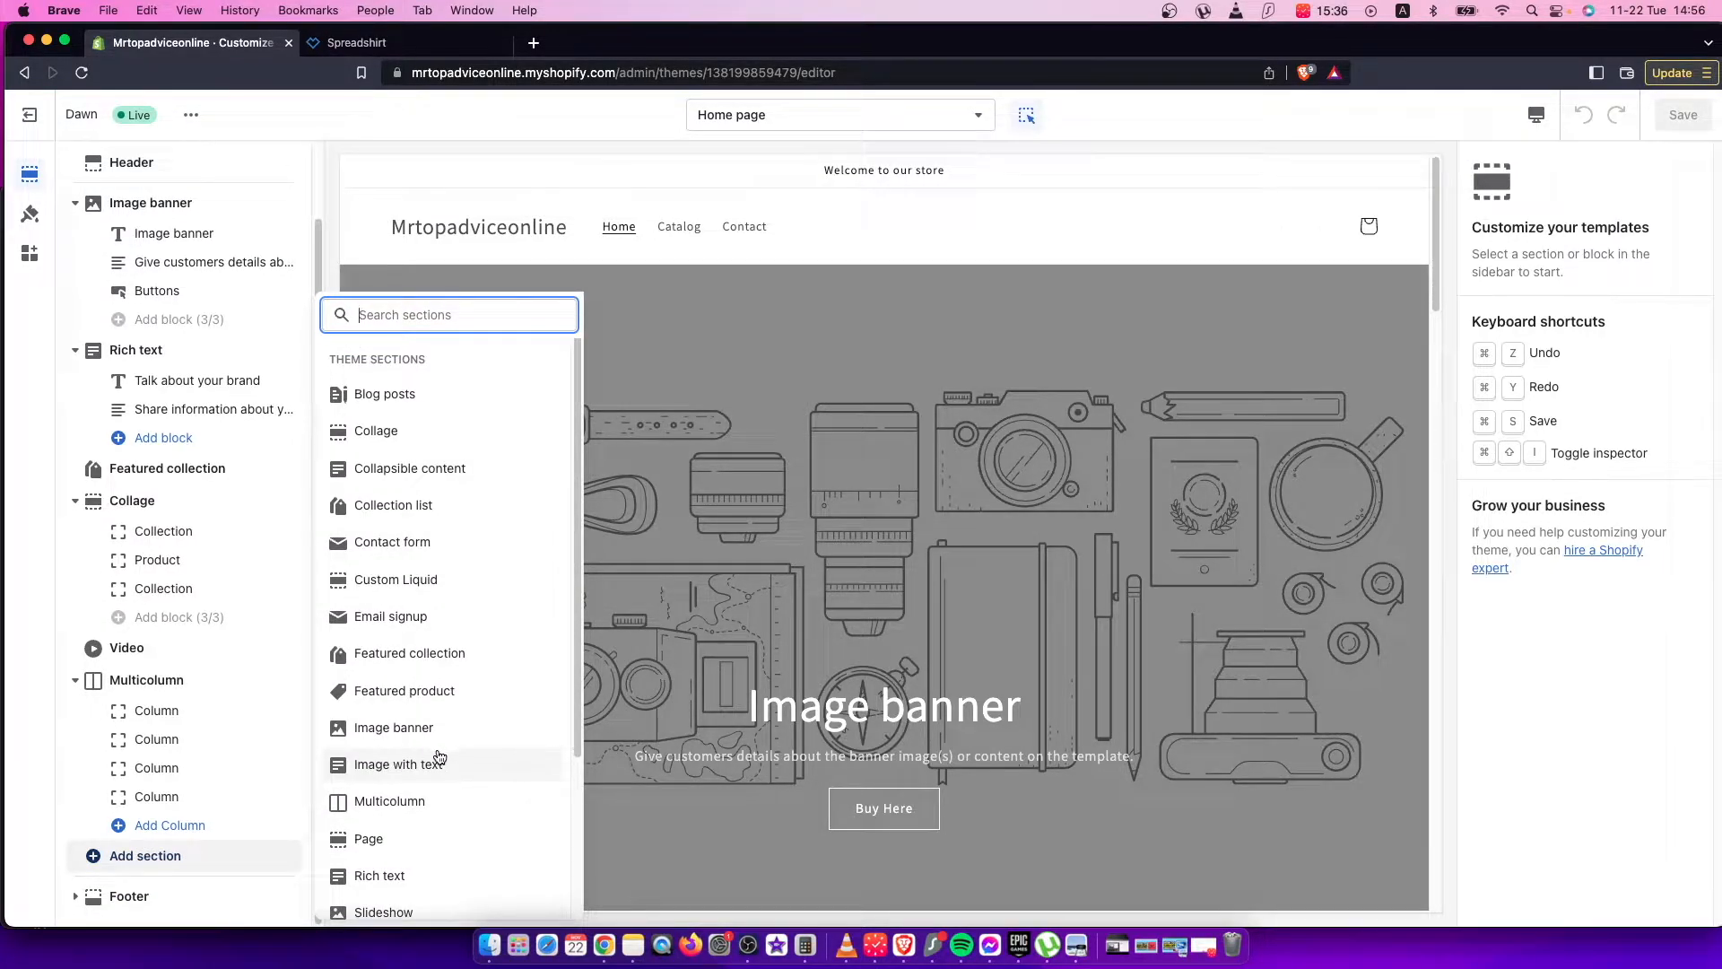
{"action": "mouse_move", "coordinate": [443, 579]}
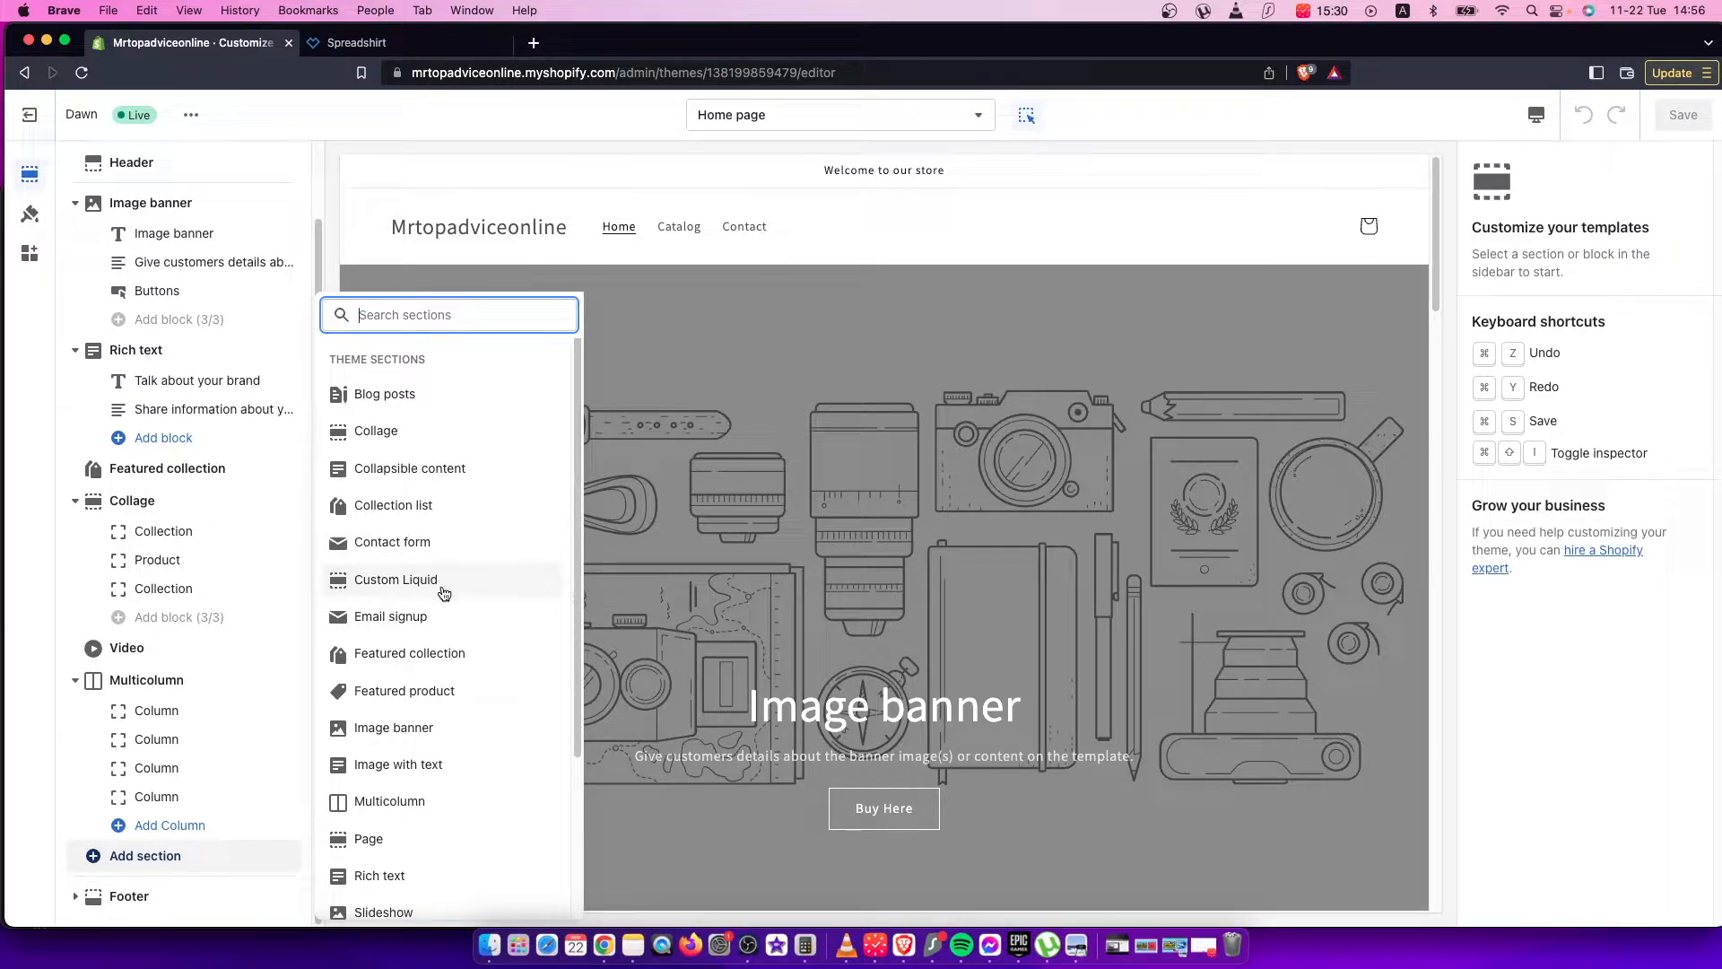
{"action": "mouse_move", "coordinate": [420, 579]}
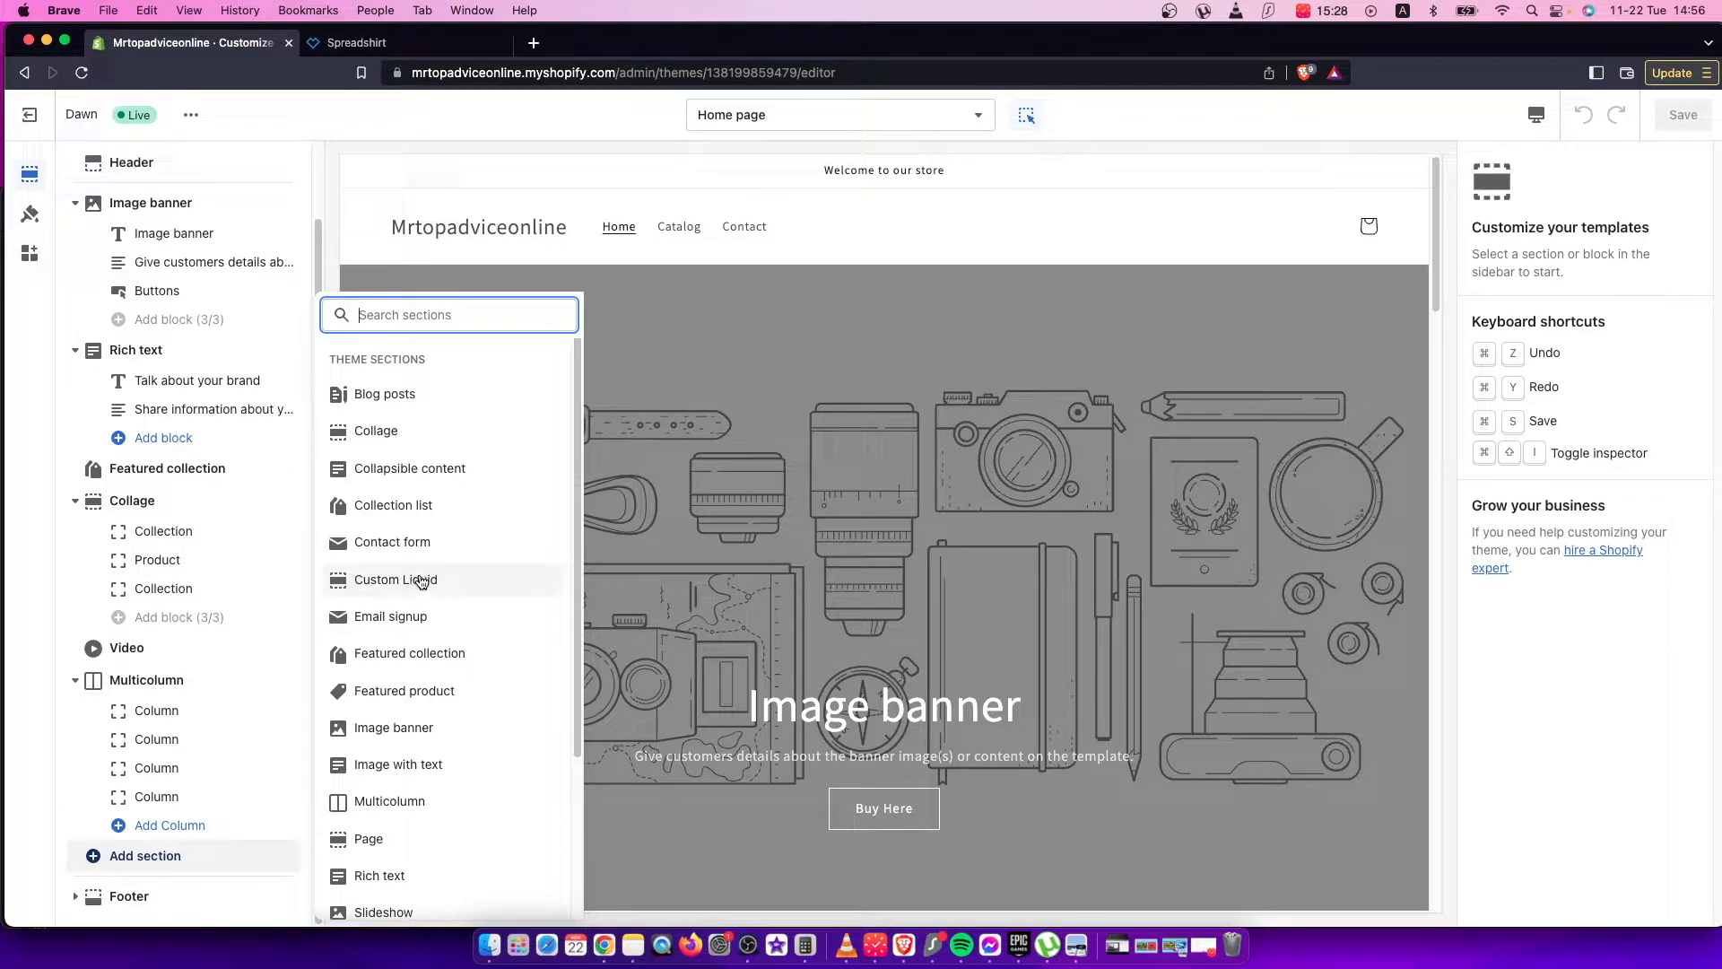
{"action": "mouse_move", "coordinate": [434, 585]}
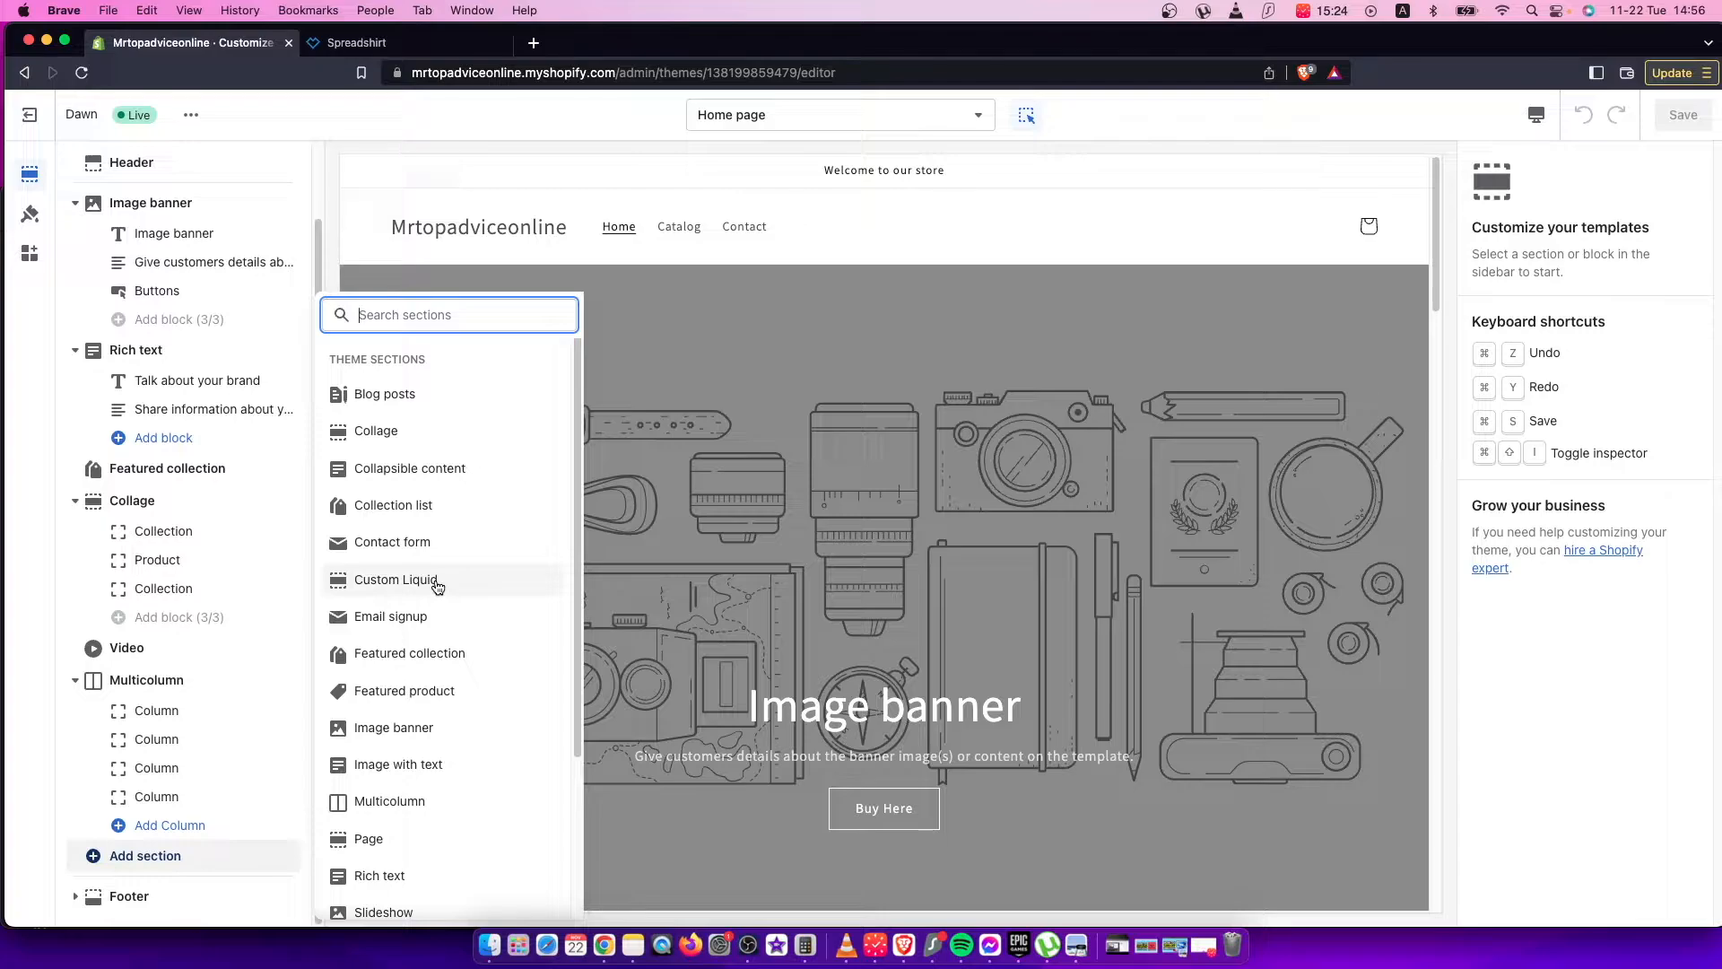
{"action": "mouse_move", "coordinate": [470, 599]}
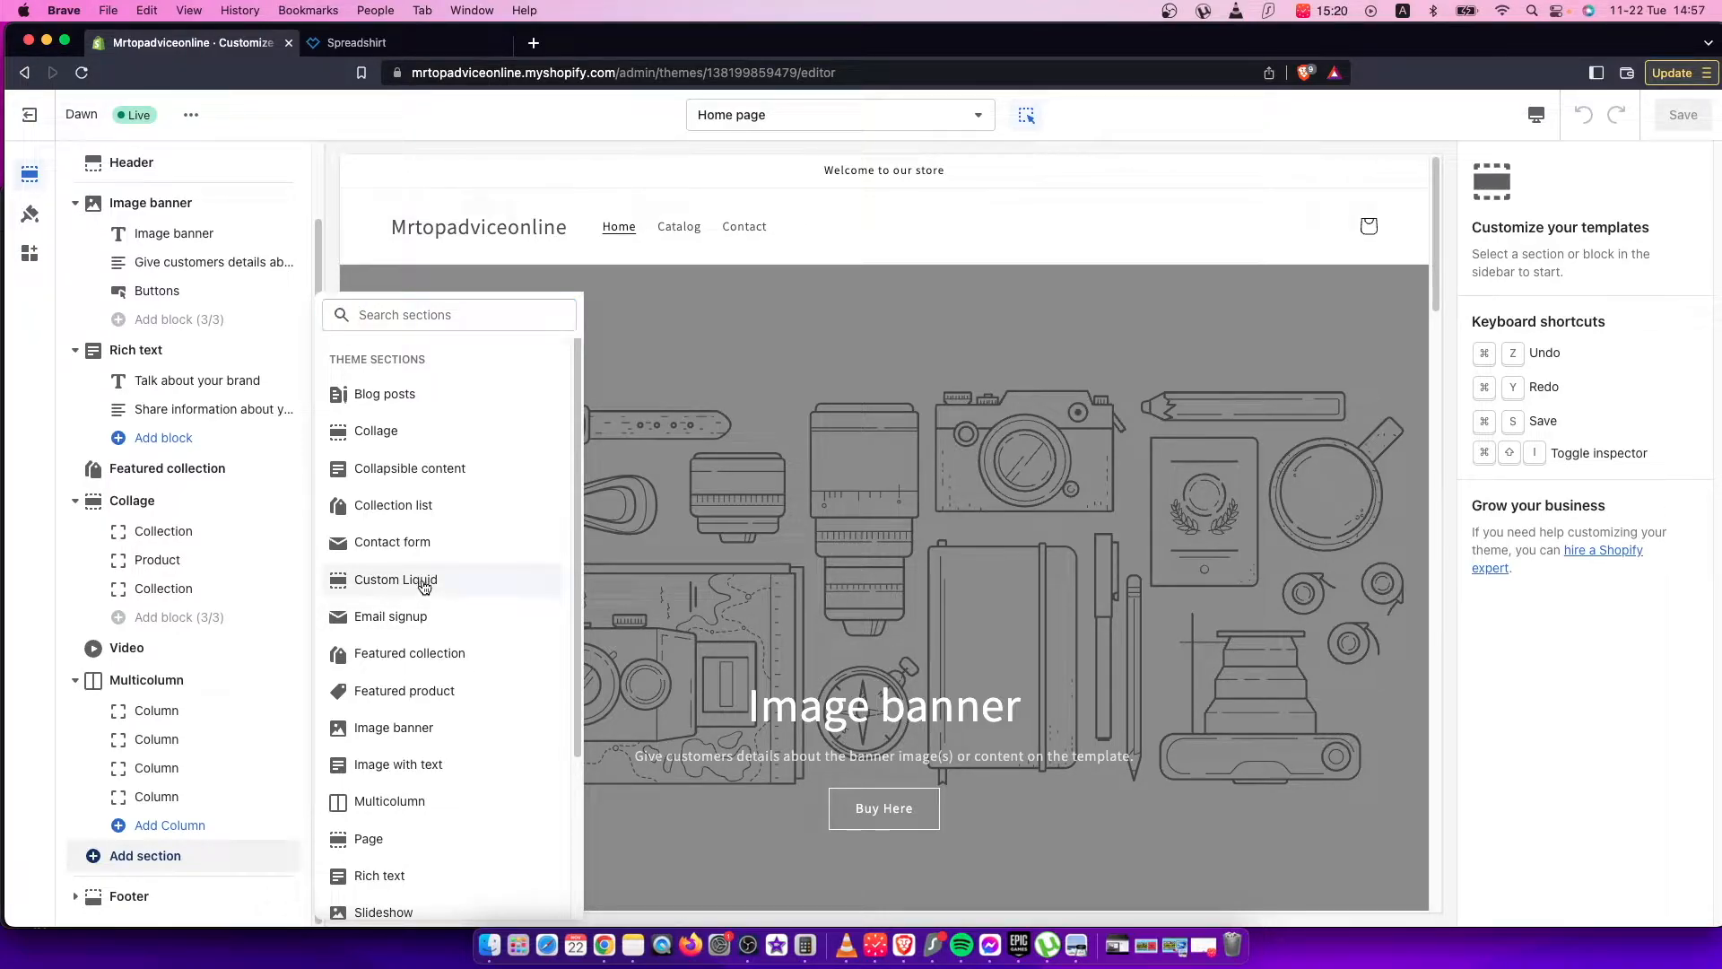
{"action": "left_click", "coordinate": [394, 579]}
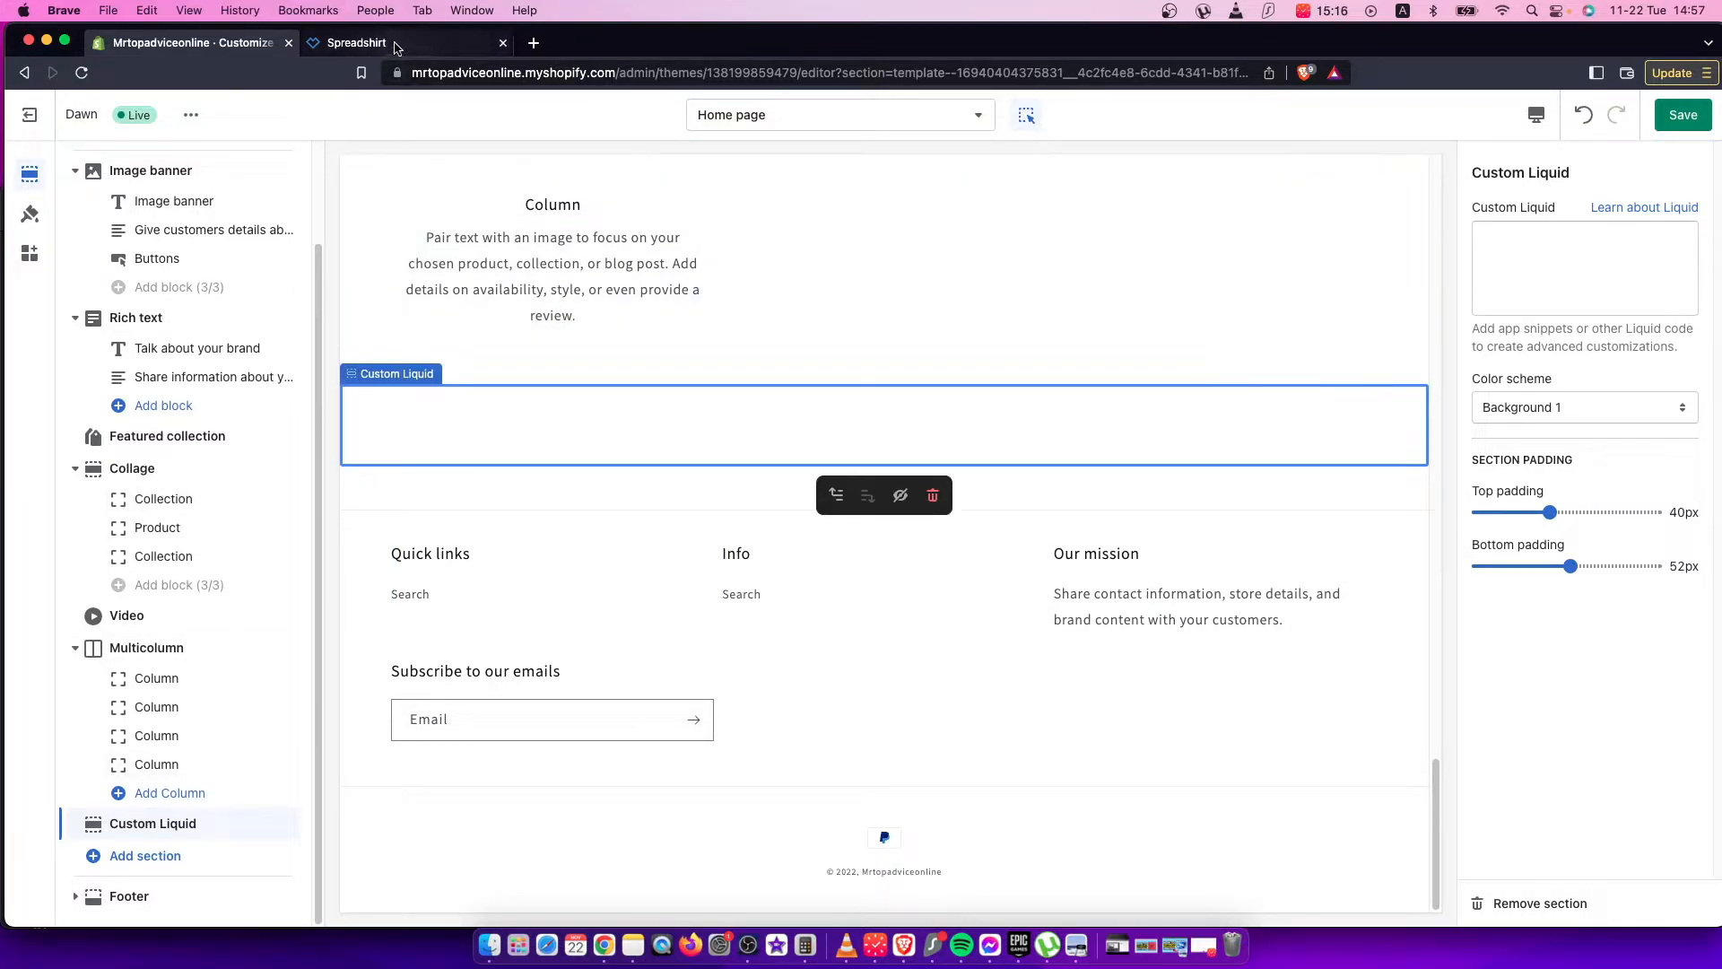
{"action": "left_click", "coordinate": [357, 43]}
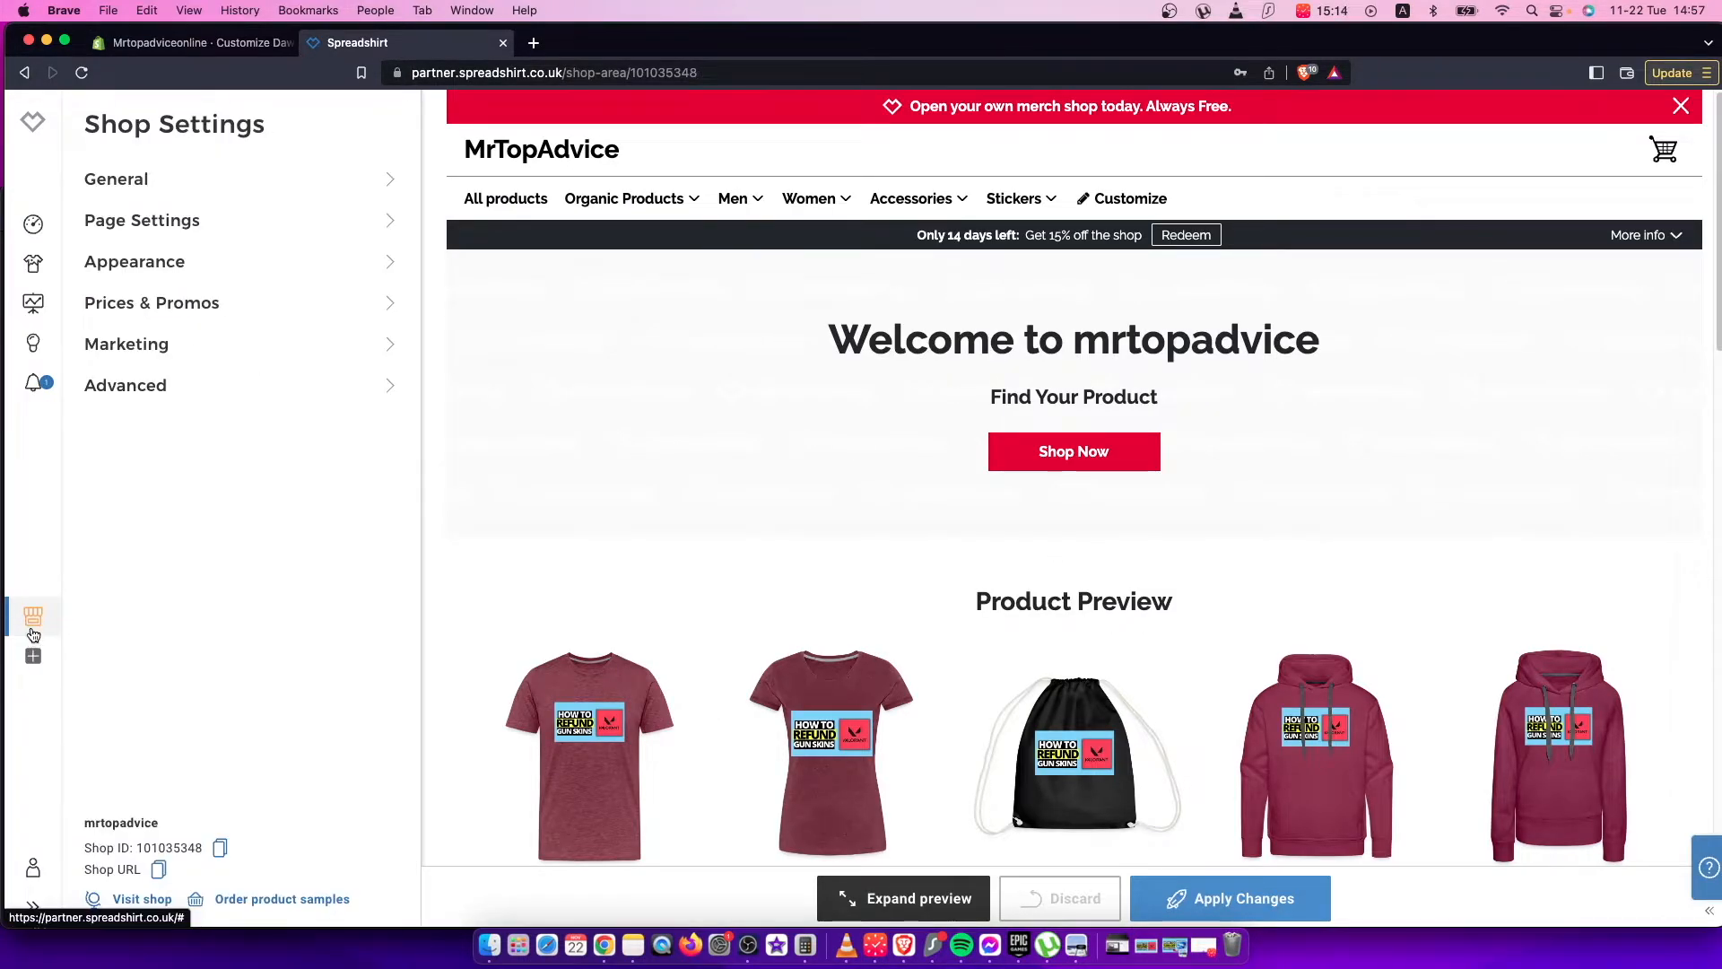
{"action": "mouse_move", "coordinate": [32, 616]}
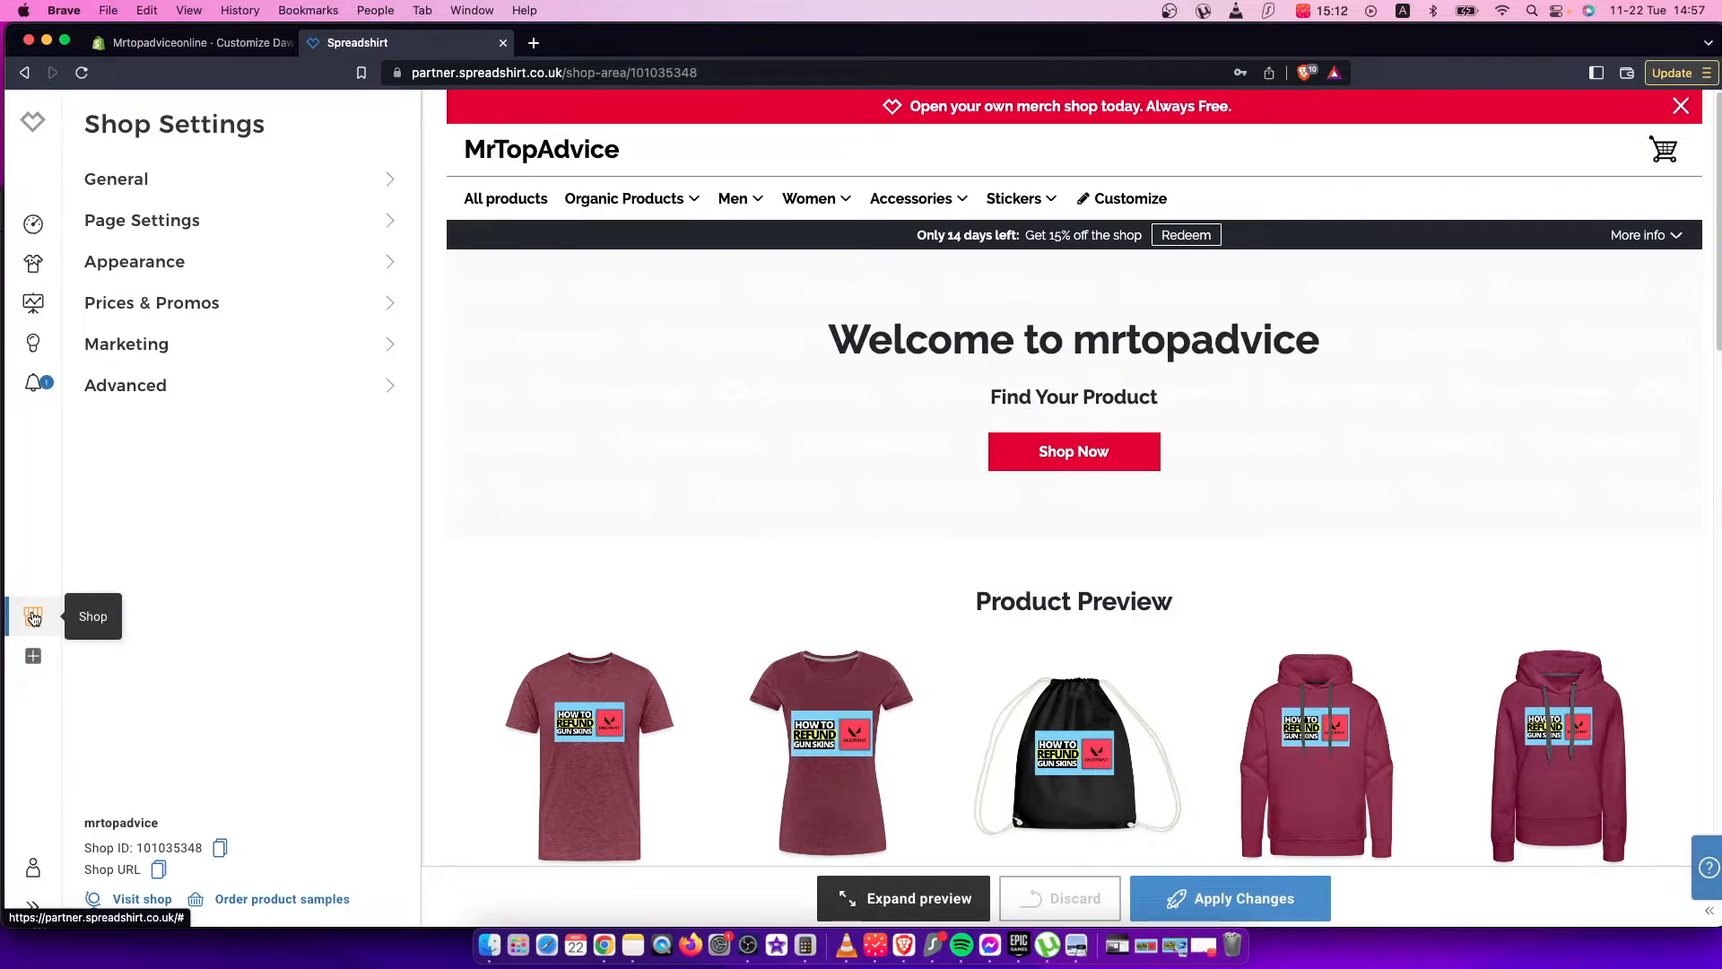
- Copy the shop's JavaScript embed code from Spreadshirt and return to the Shopify editor
{"action": "left_click", "coordinate": [125, 384]}
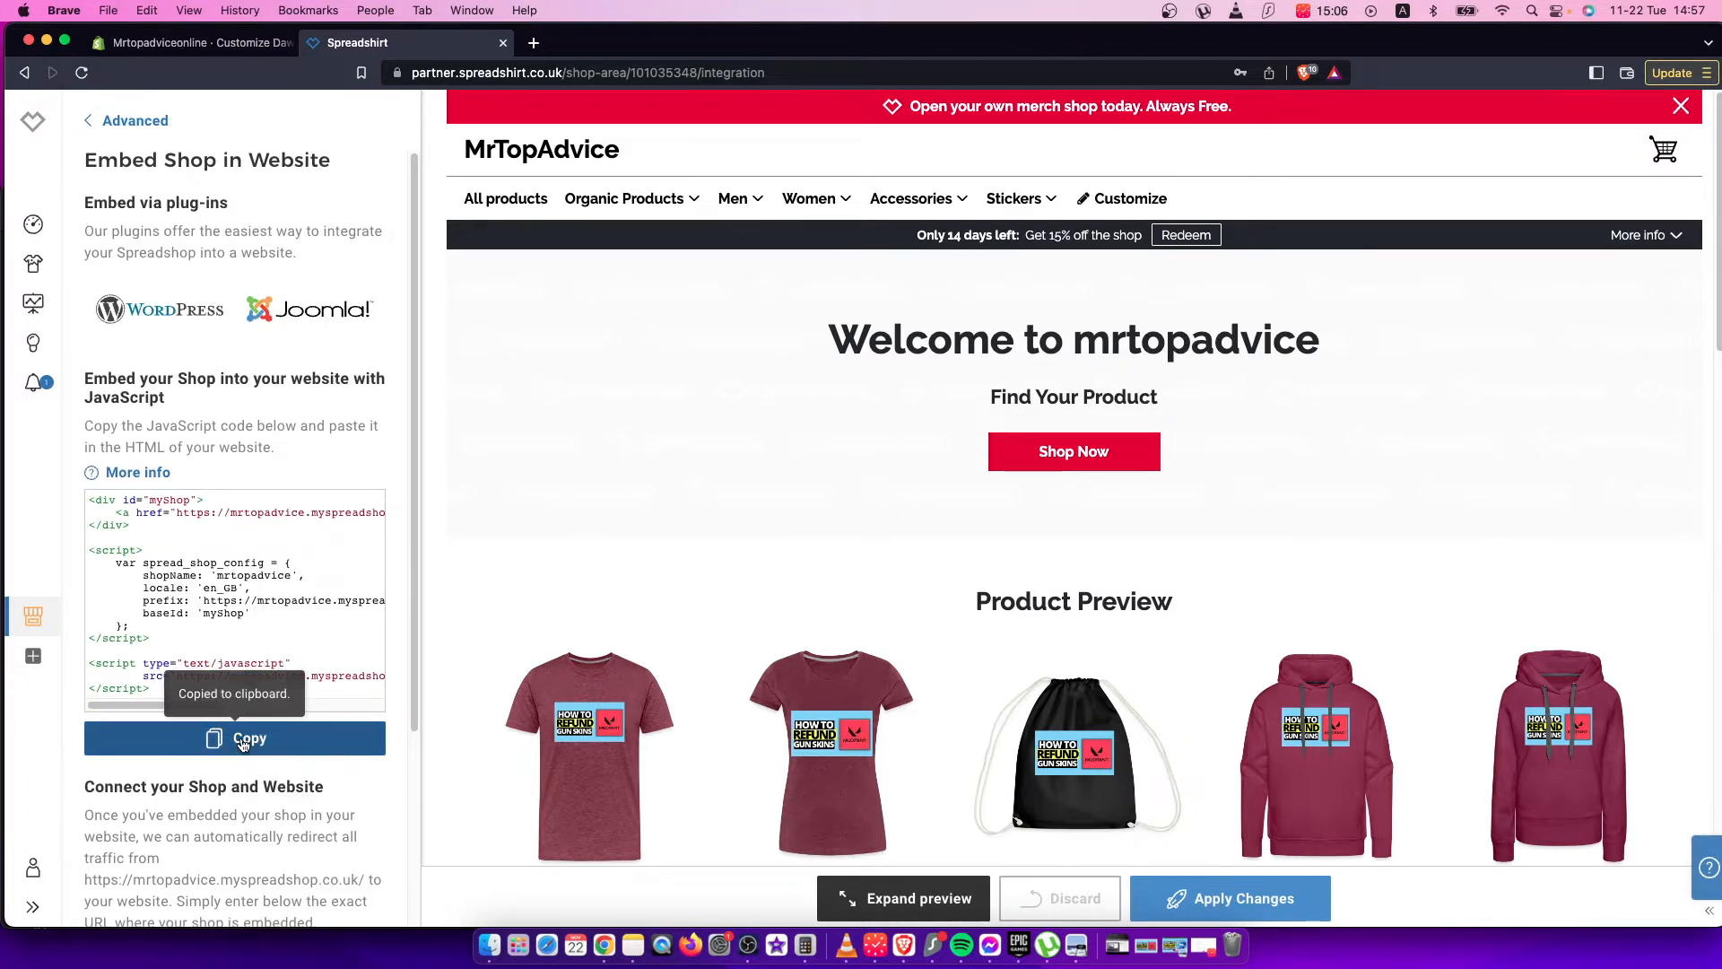
{"action": "left_click", "coordinate": [187, 43]}
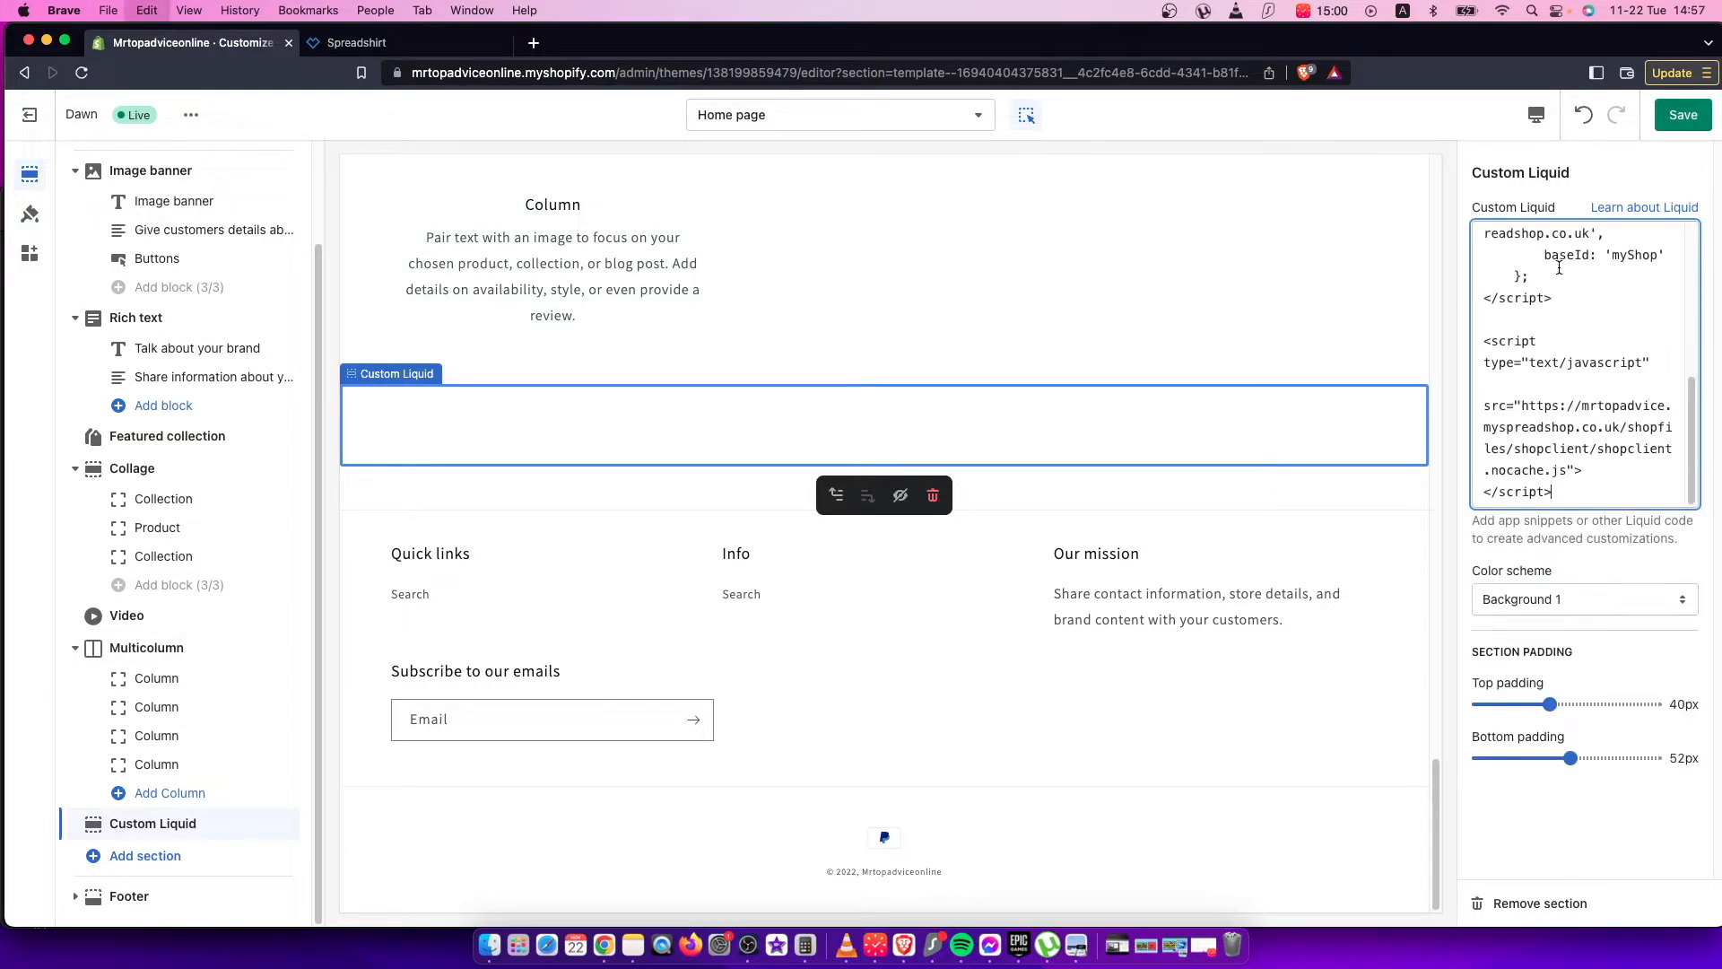
- Save the home page so the MrTopAdvice Spreadshirt shop renders in the Custom Liquid section
{"action": "left_click", "coordinate": [1681, 115]}
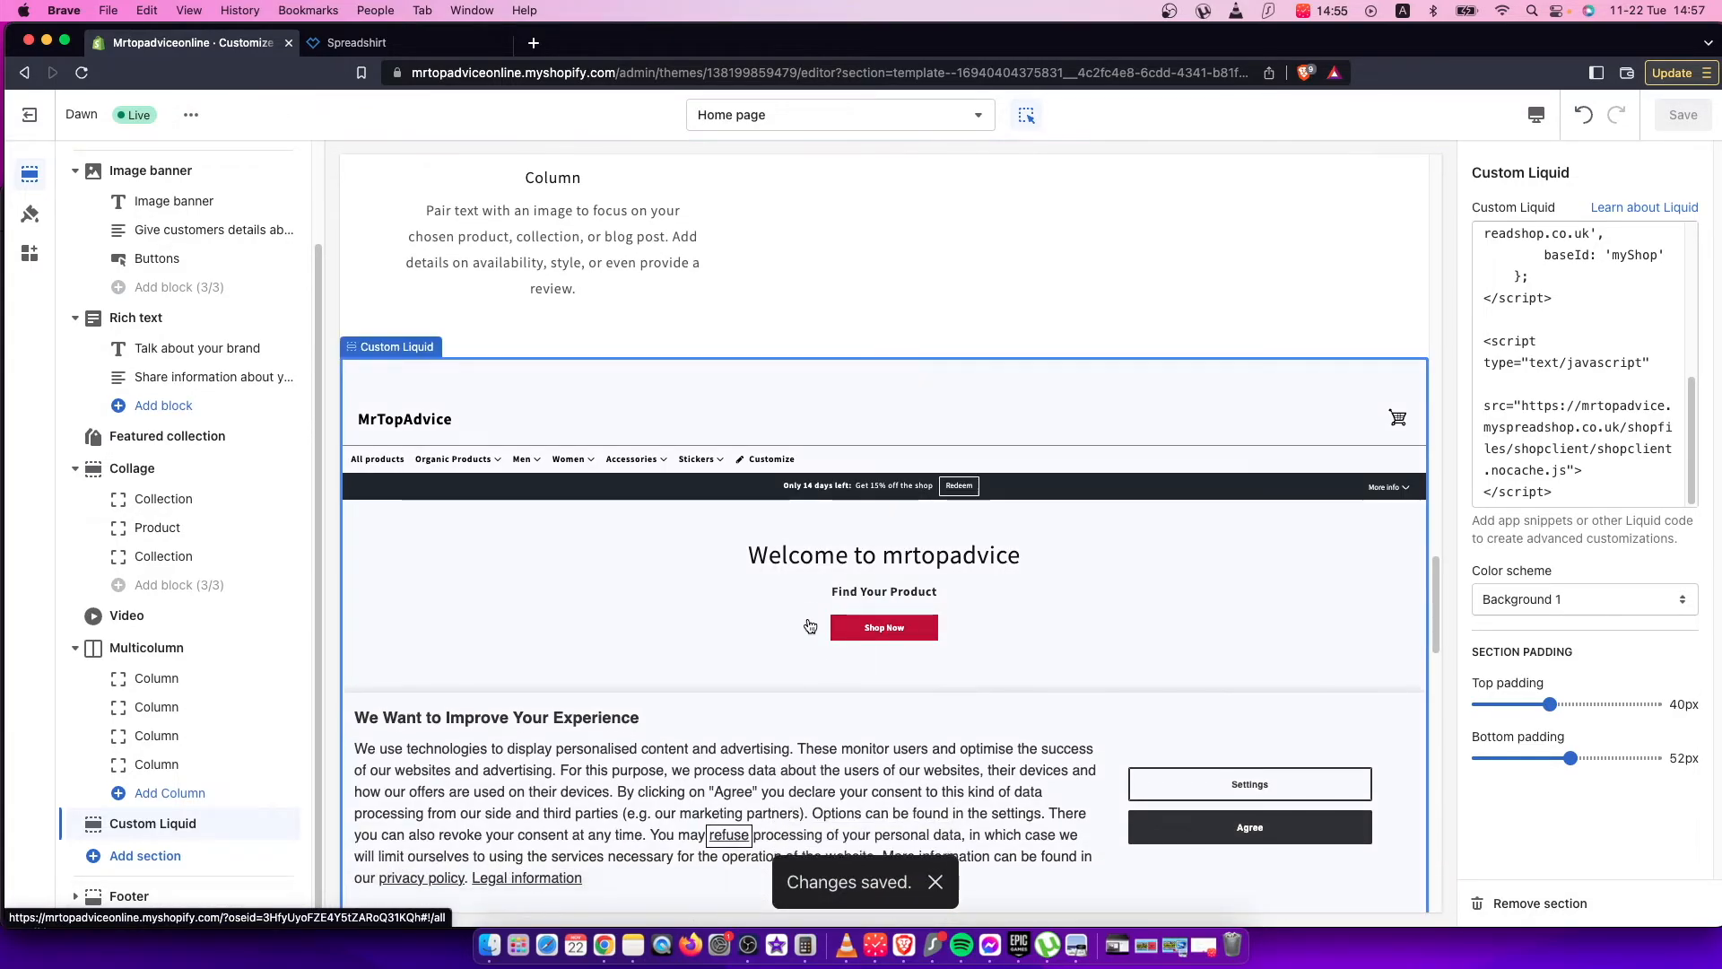
{"action": "scroll", "scroll_direction": "down", "scroll_amount": 3}
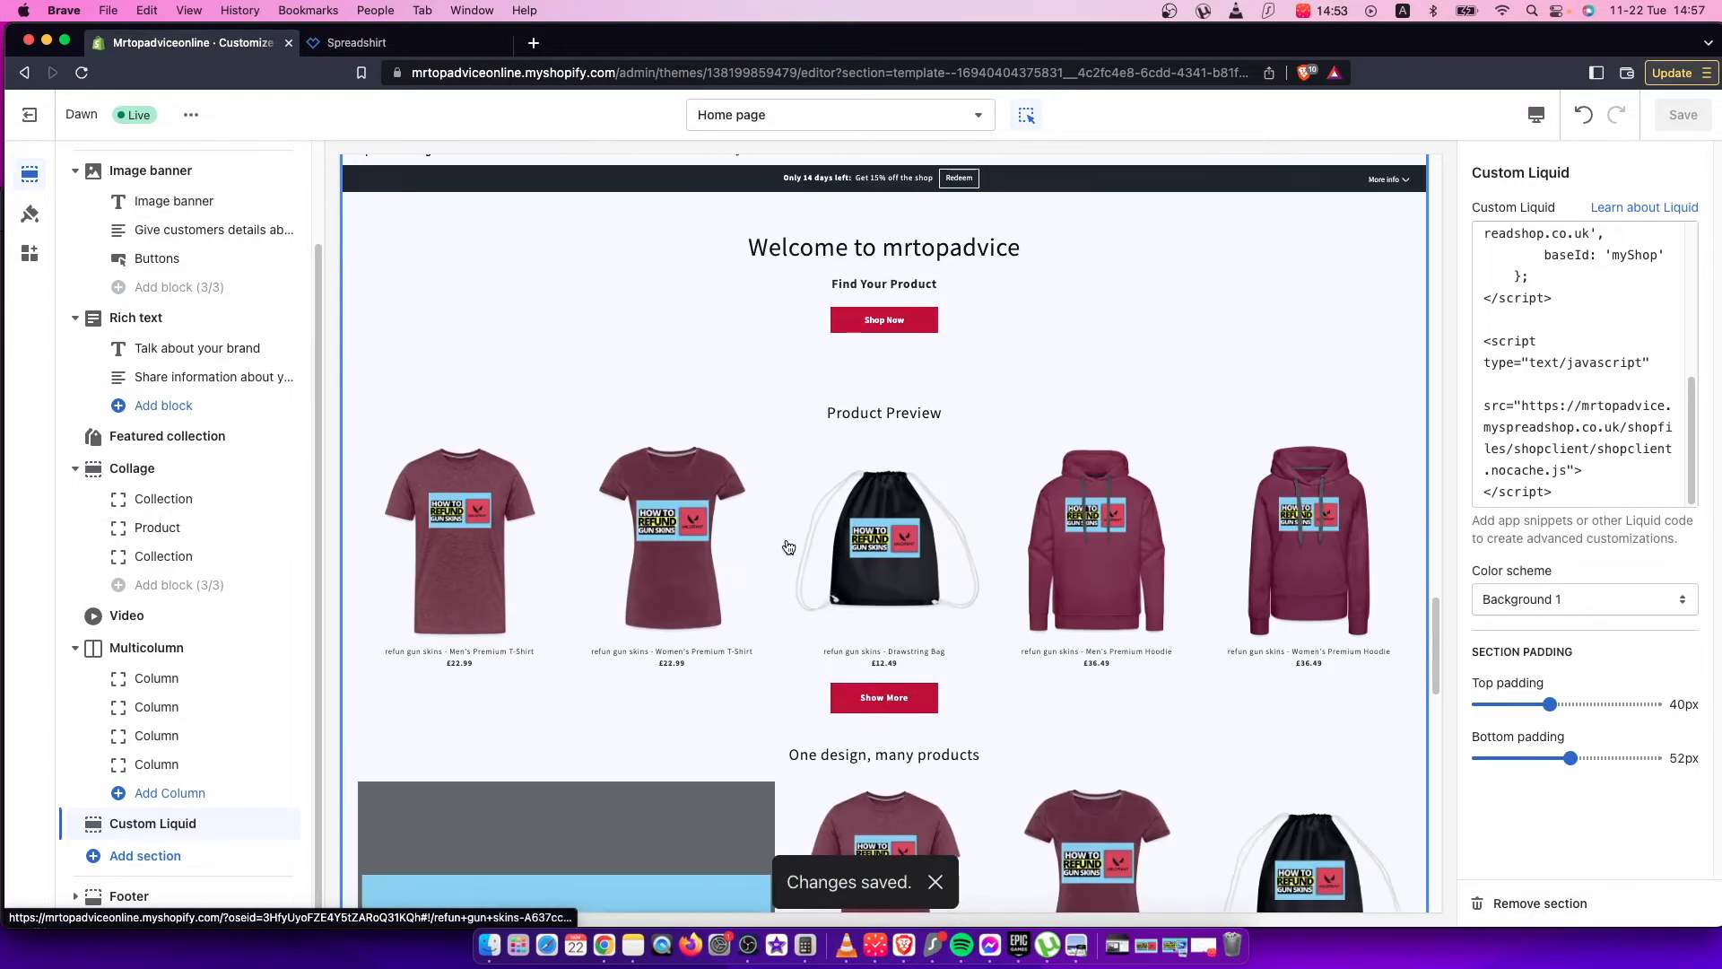
{"action": "scroll", "scroll_direction": "down", "scroll_amount": 3}
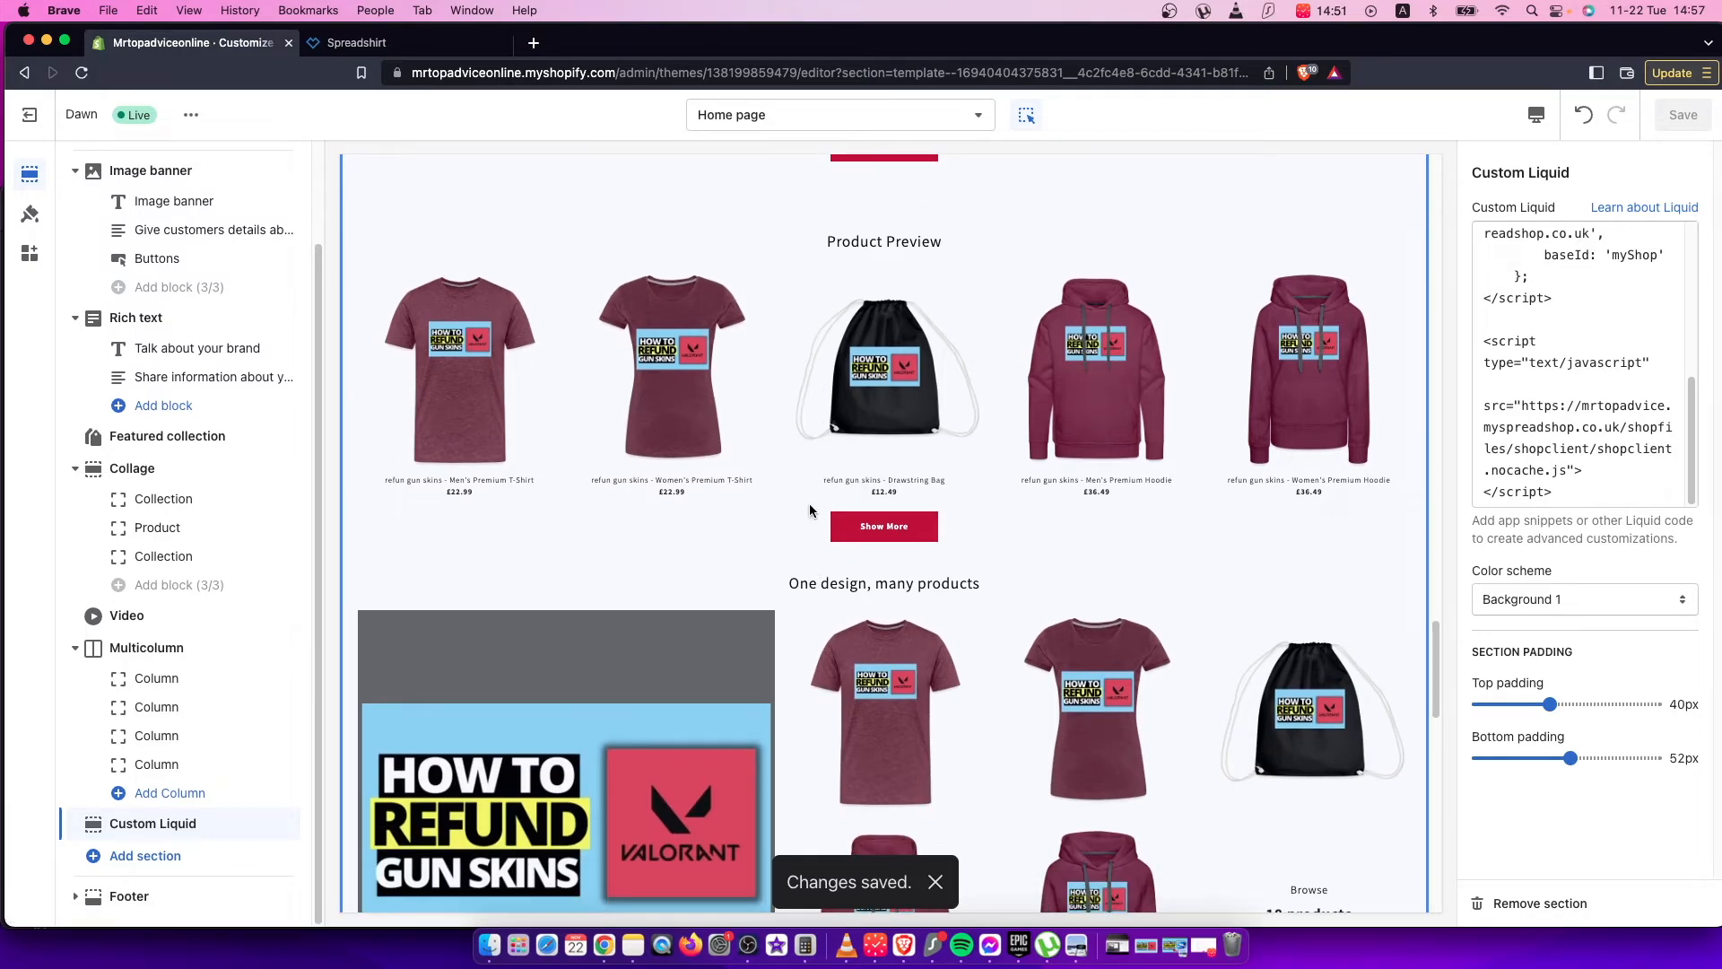
{"action": "scroll", "scroll_direction": "down", "scroll_amount": 3}
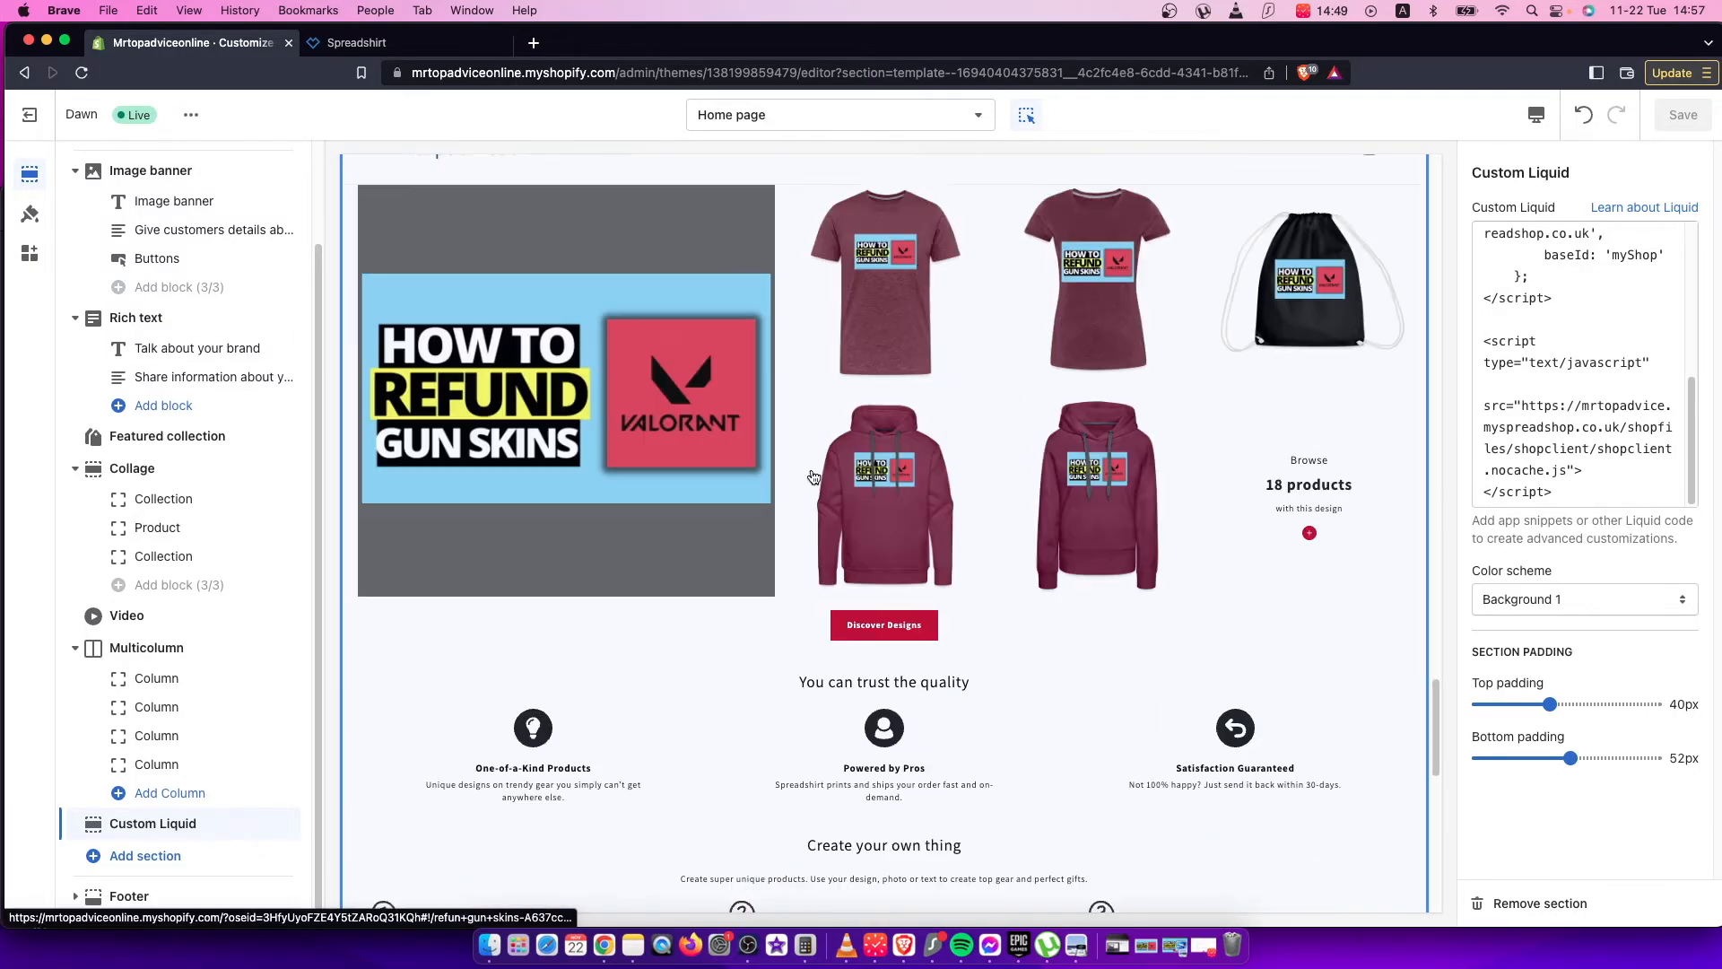
{"action": "scroll", "scroll_direction": "up", "scroll_amount": 3}
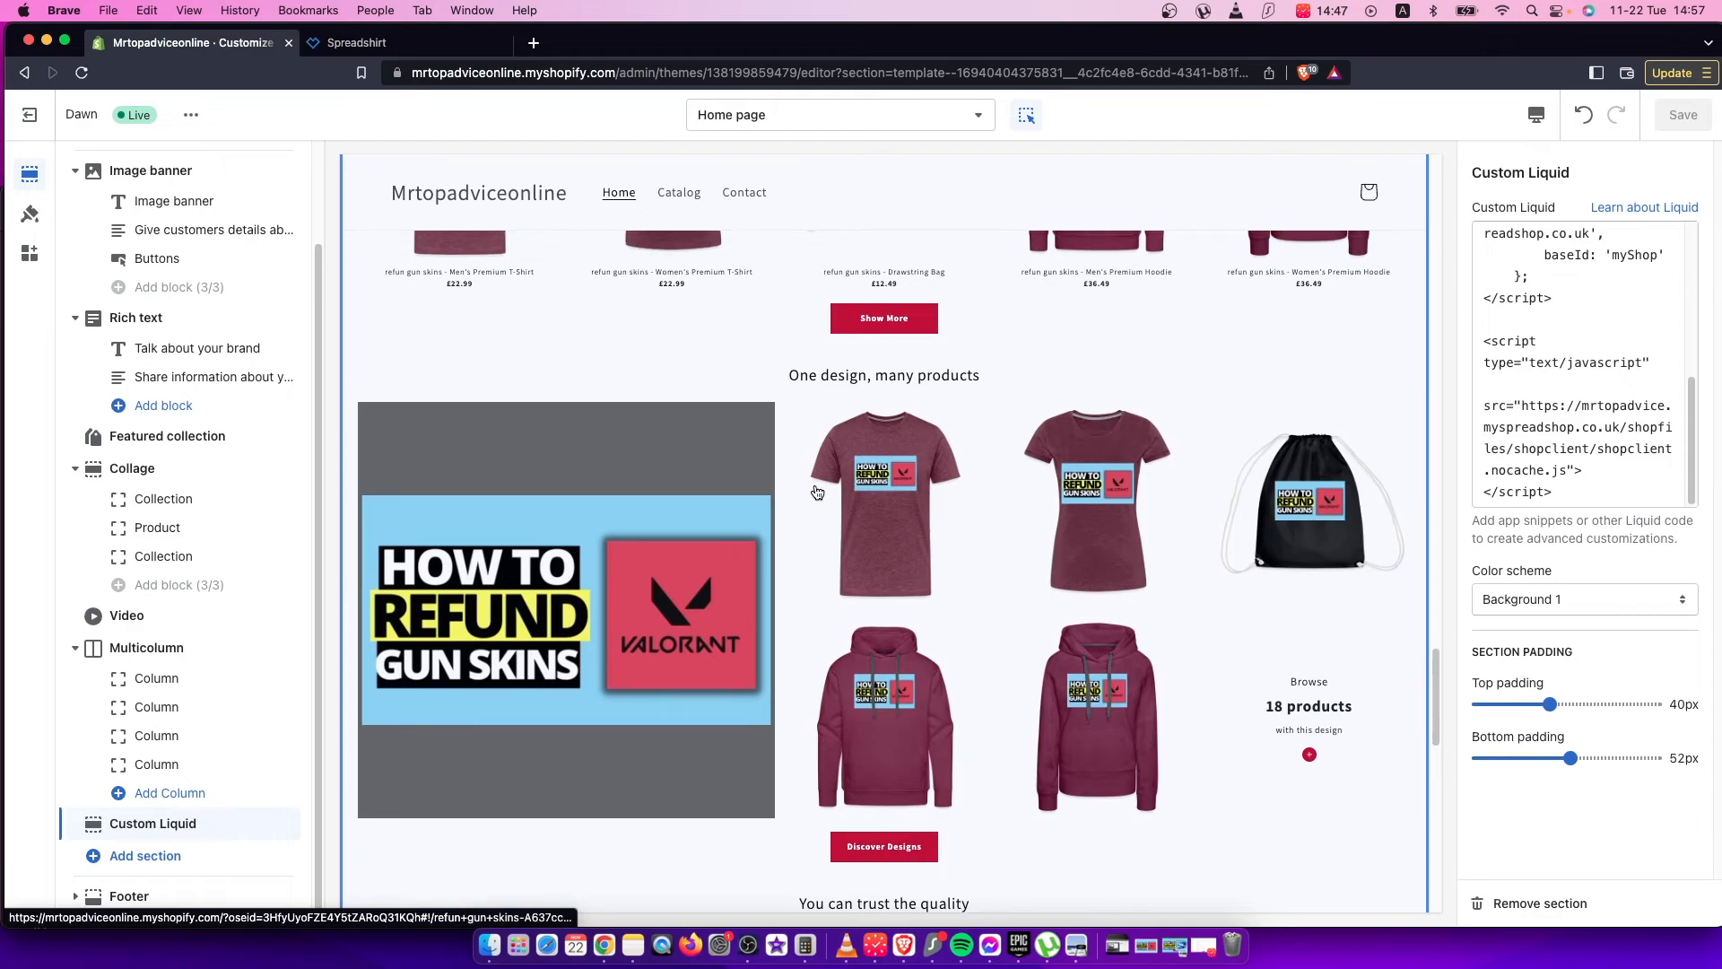